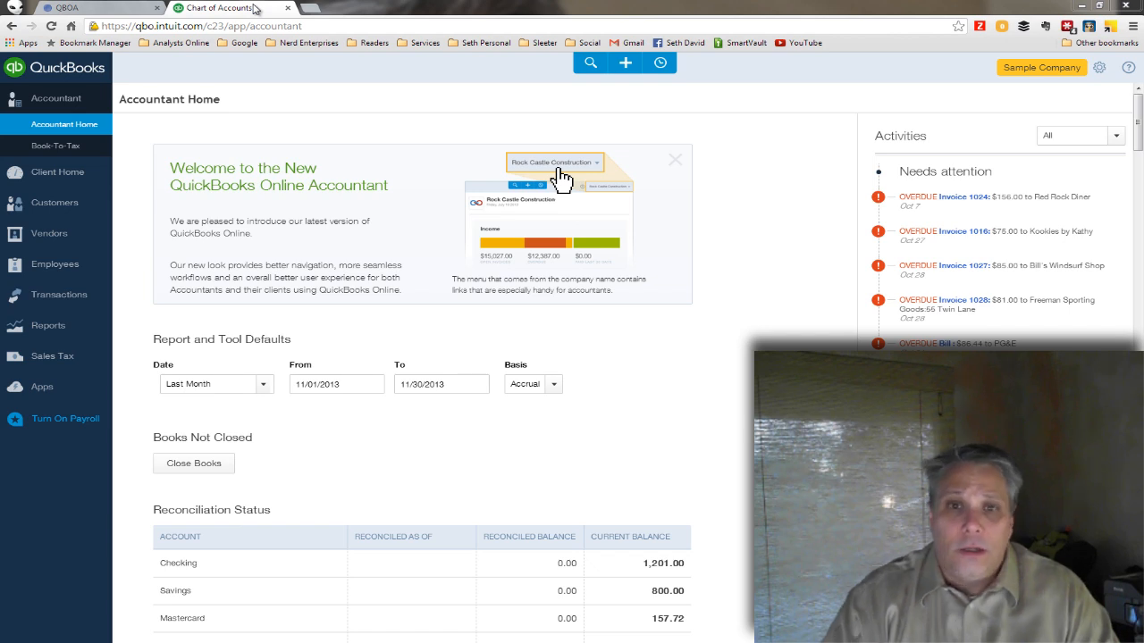
mouse_move(651, 101)
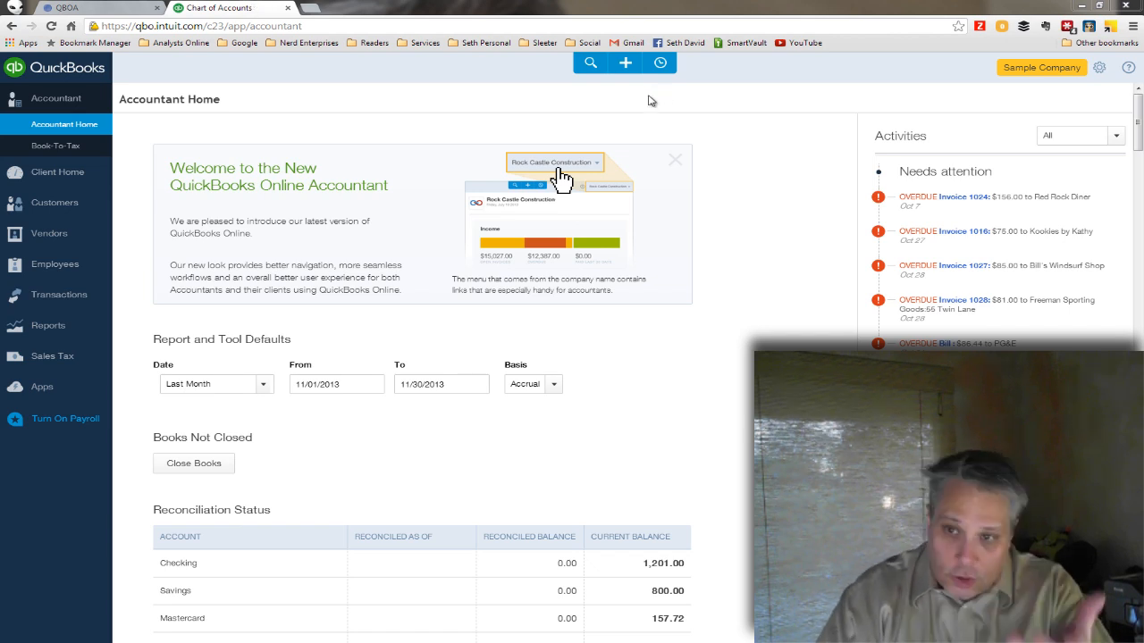
mouse_move(396, 148)
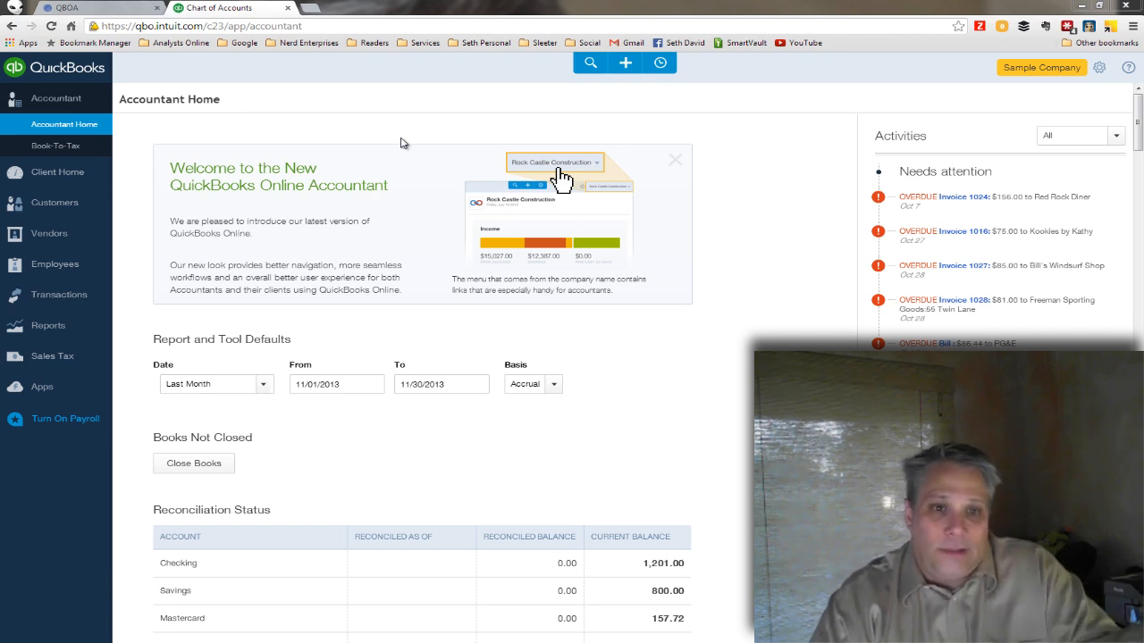
mouse_move(393, 149)
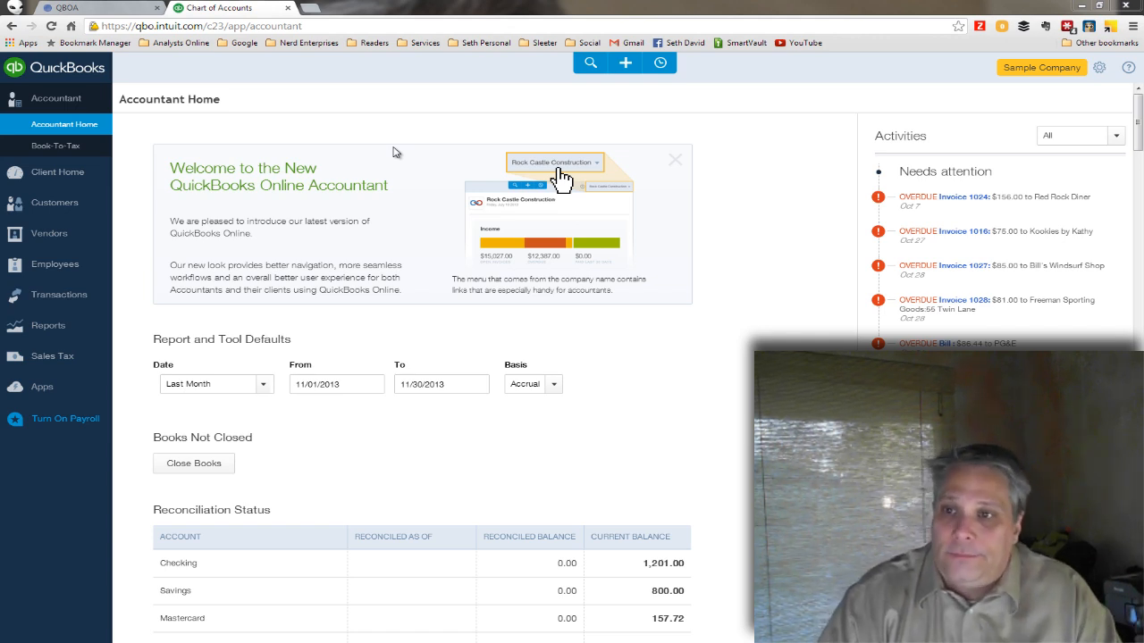
mouse_move(401, 144)
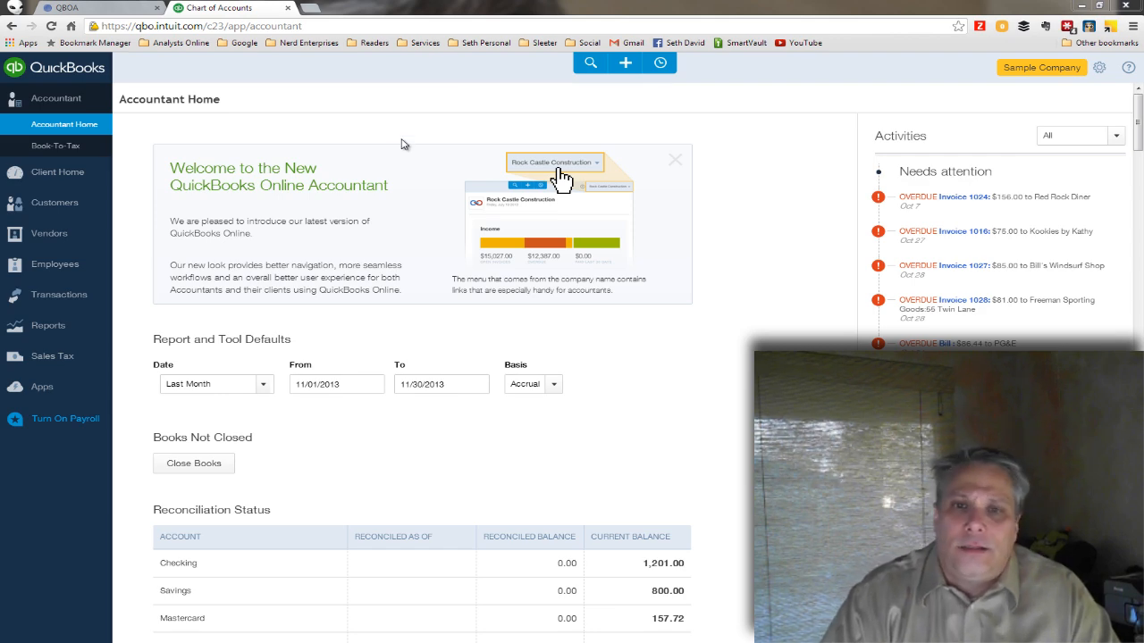
Zoom in and open the sample company's Chart of Accounts from the All Lists page
key("ctrl+plus")
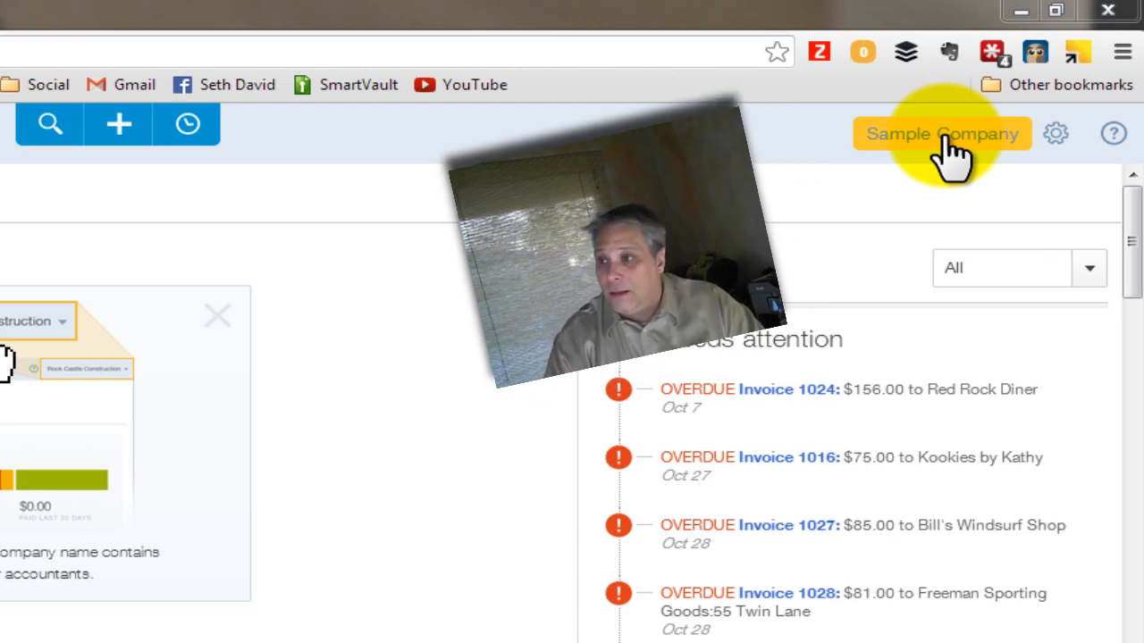
left_click(941, 133)
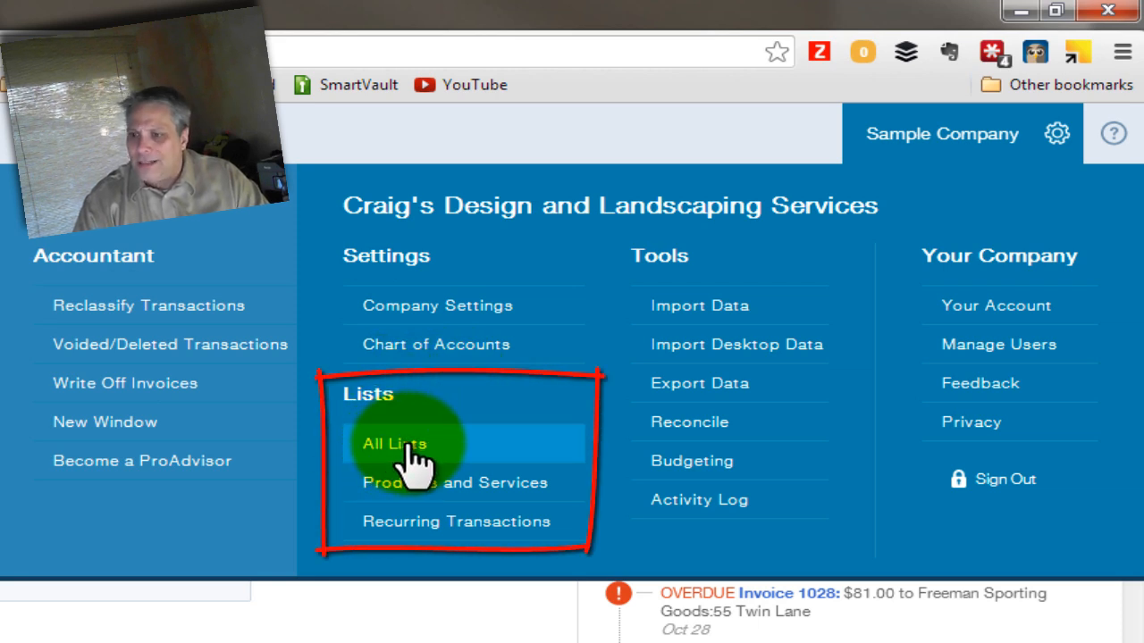
mouse_move(491, 456)
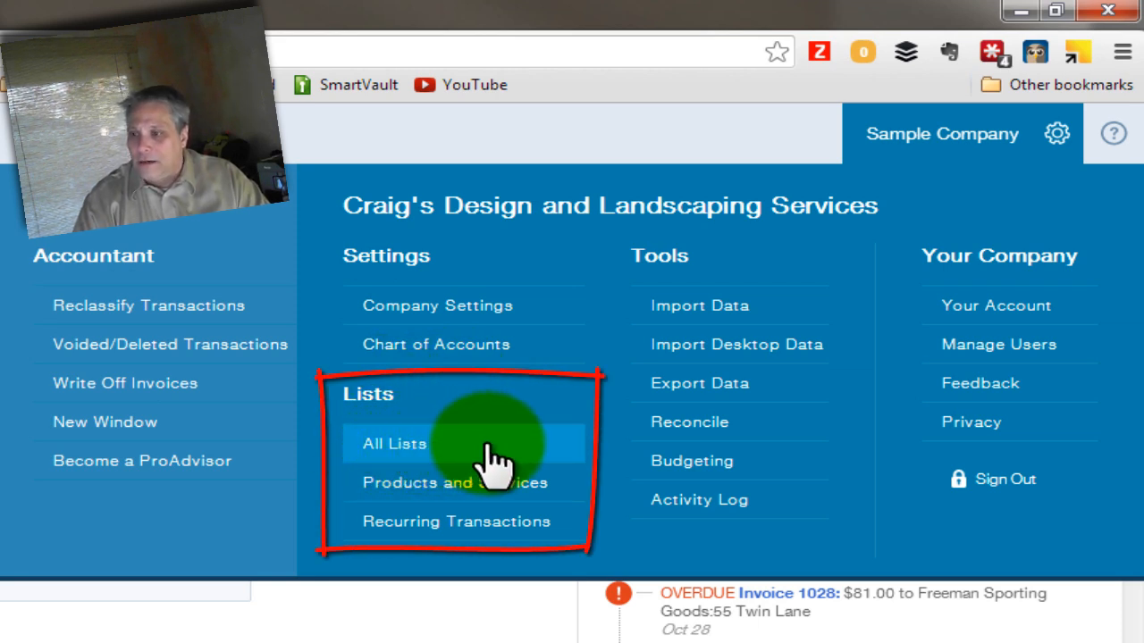
mouse_move(956, 138)
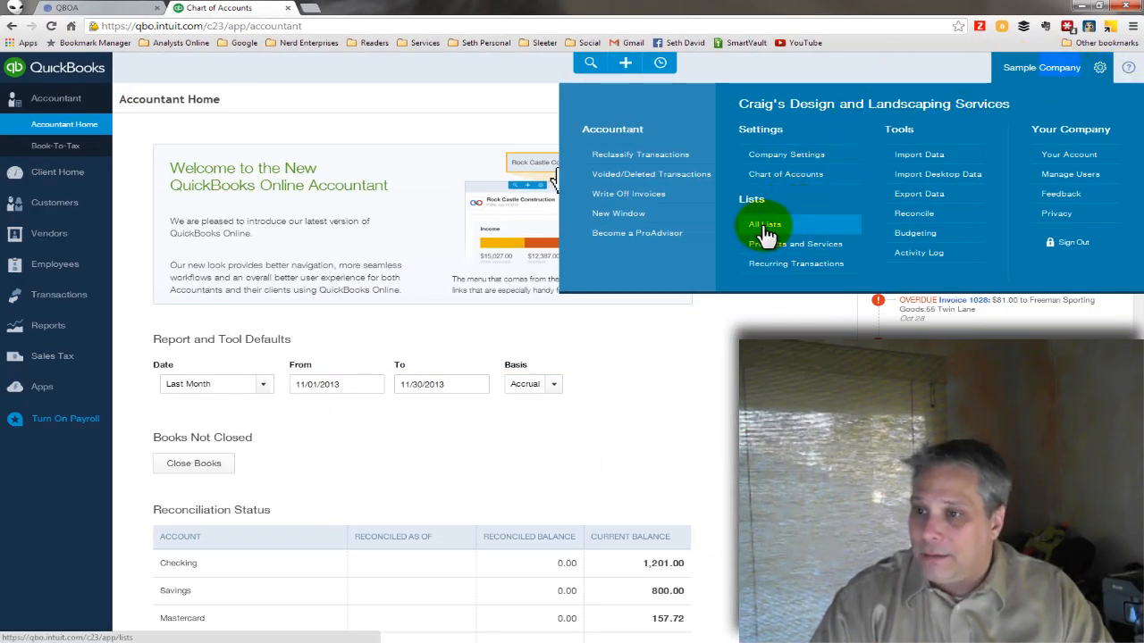
left_click(764, 223)
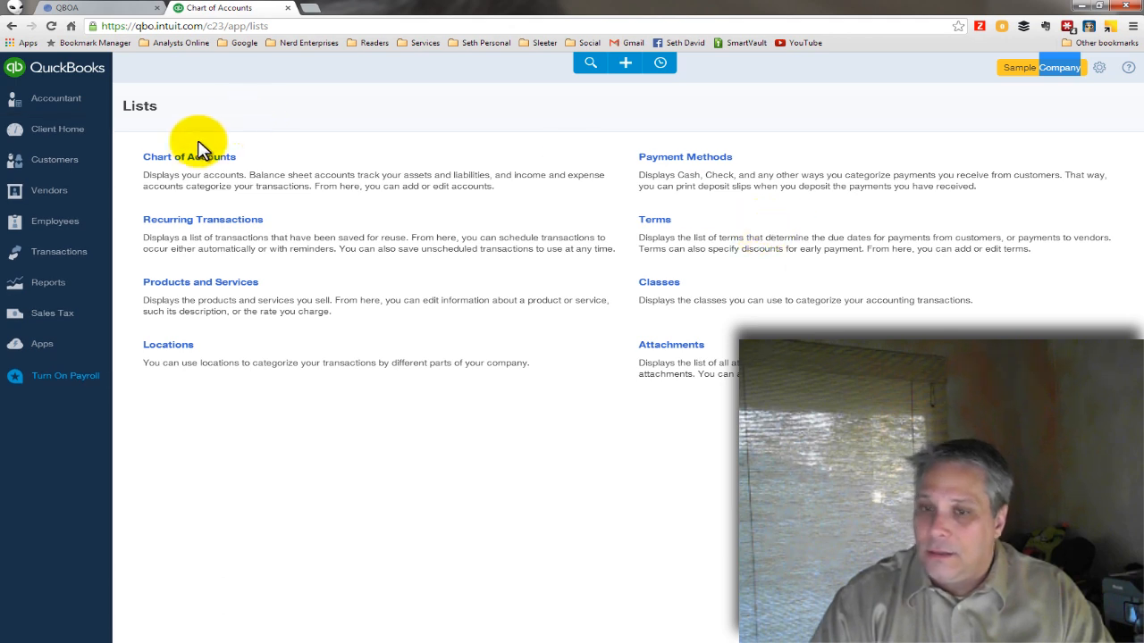
left_click(188, 156)
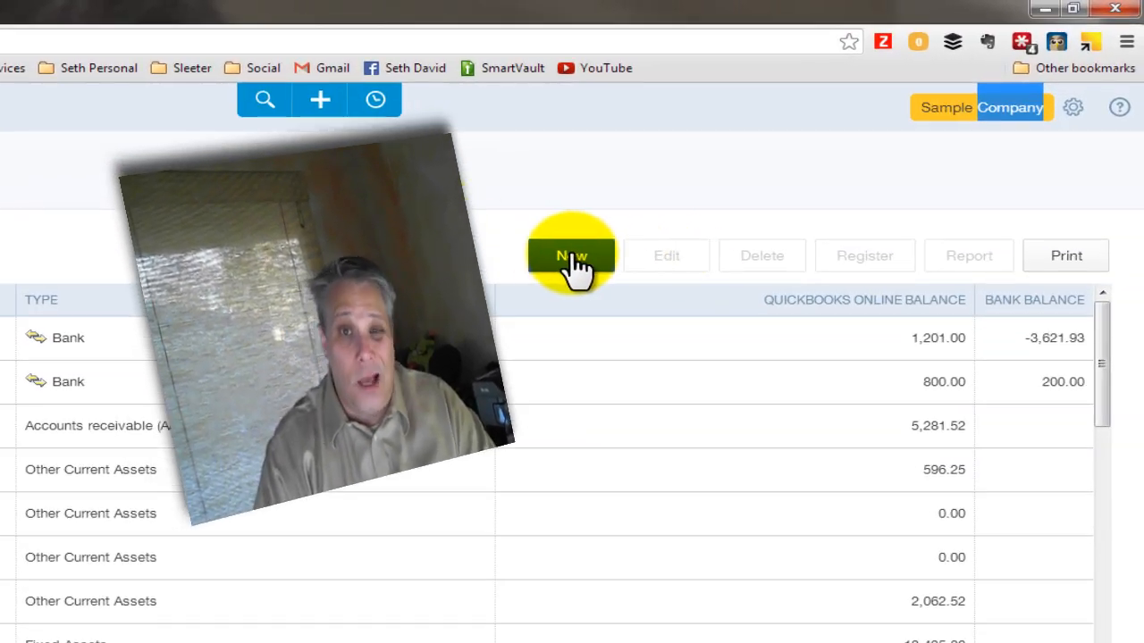
Start a new account and replace its default name with 'Customer Deposits / Retainers'
left_click(572, 256)
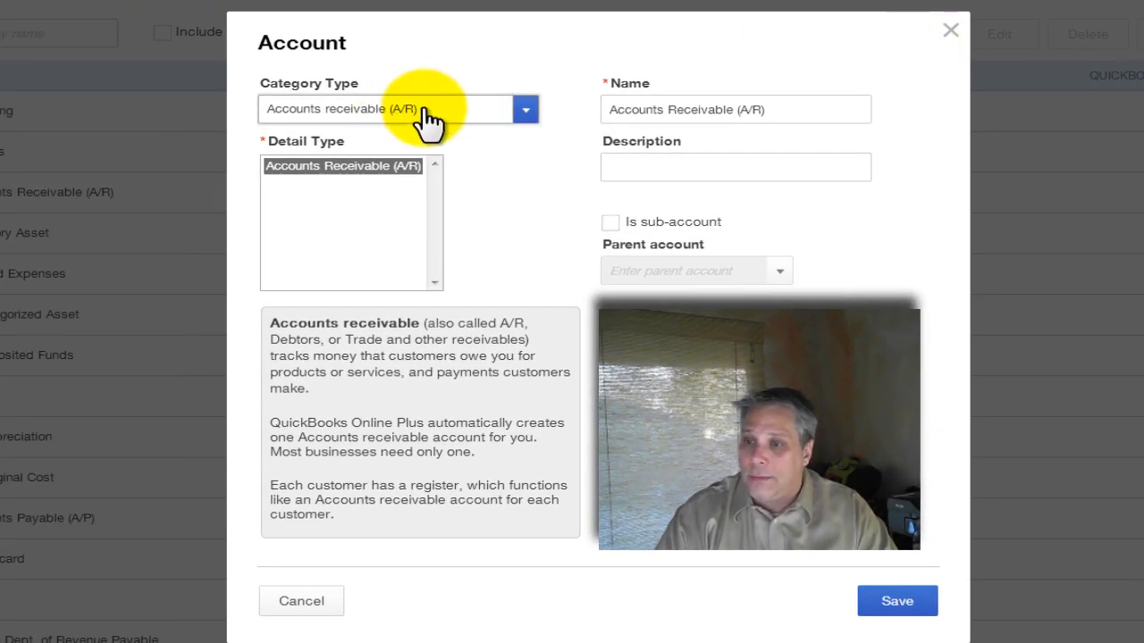
left_click(736, 109)
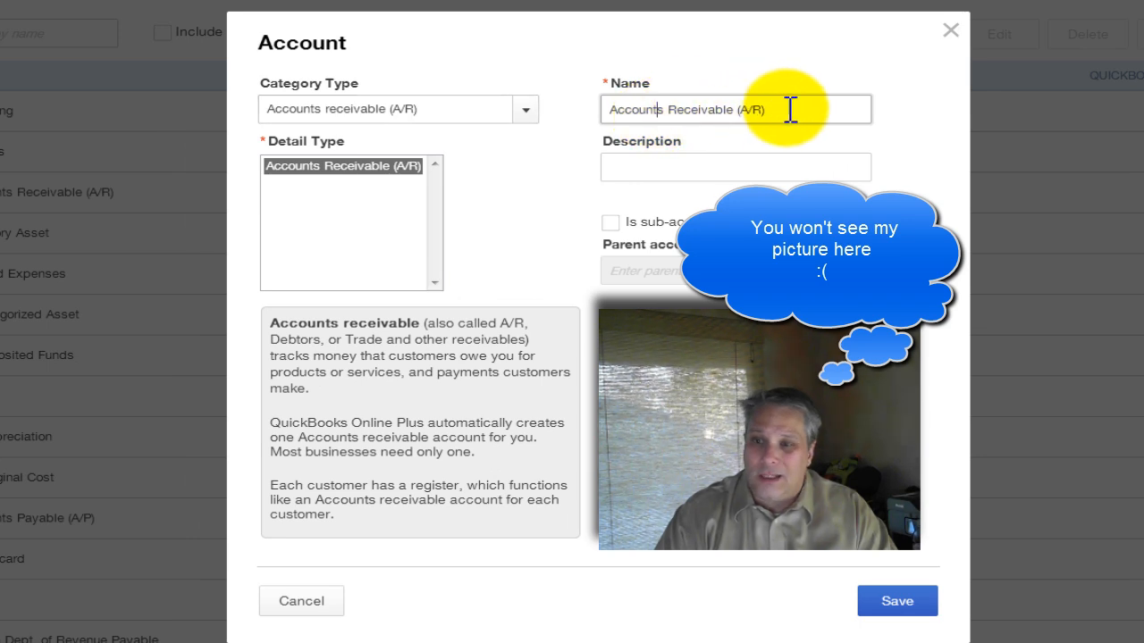
triple_click(734, 109)
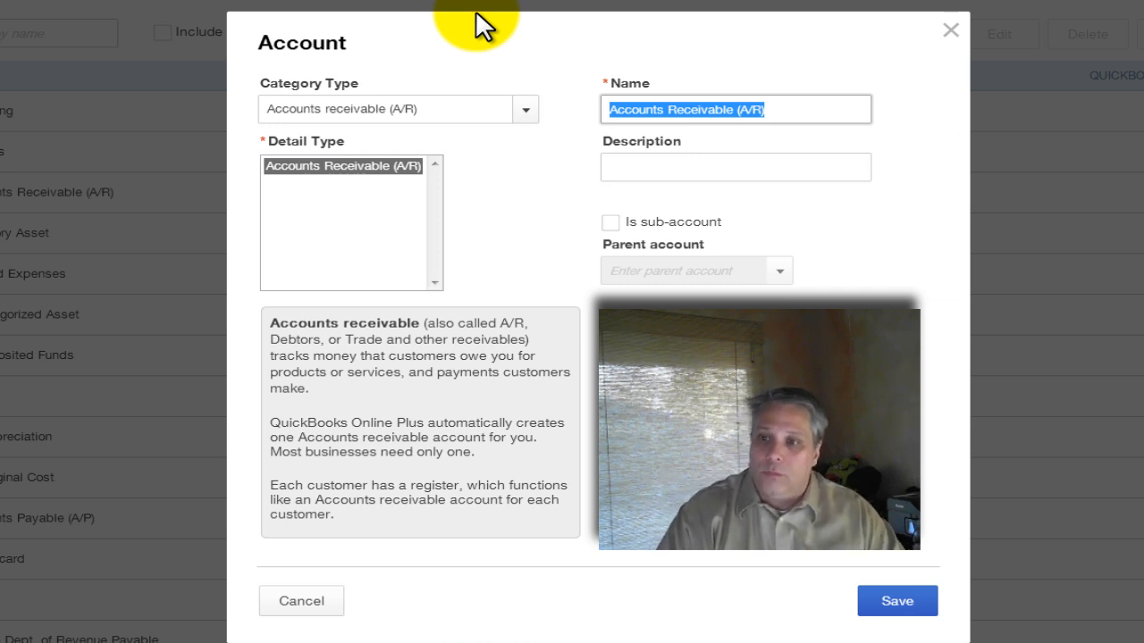
type("Cust")
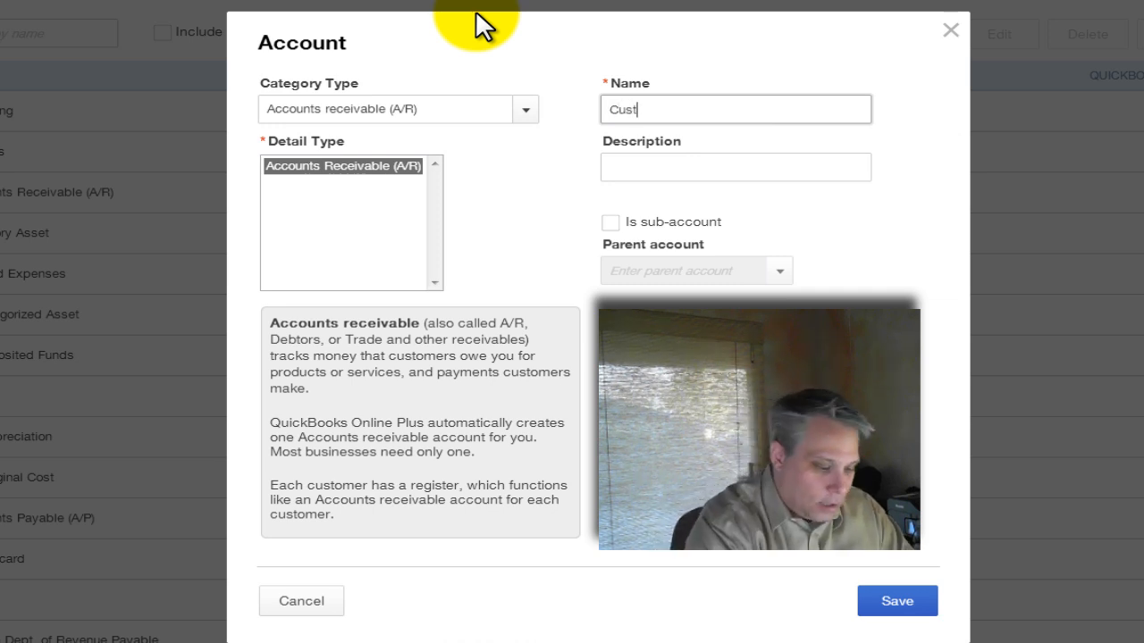
type("omer De")
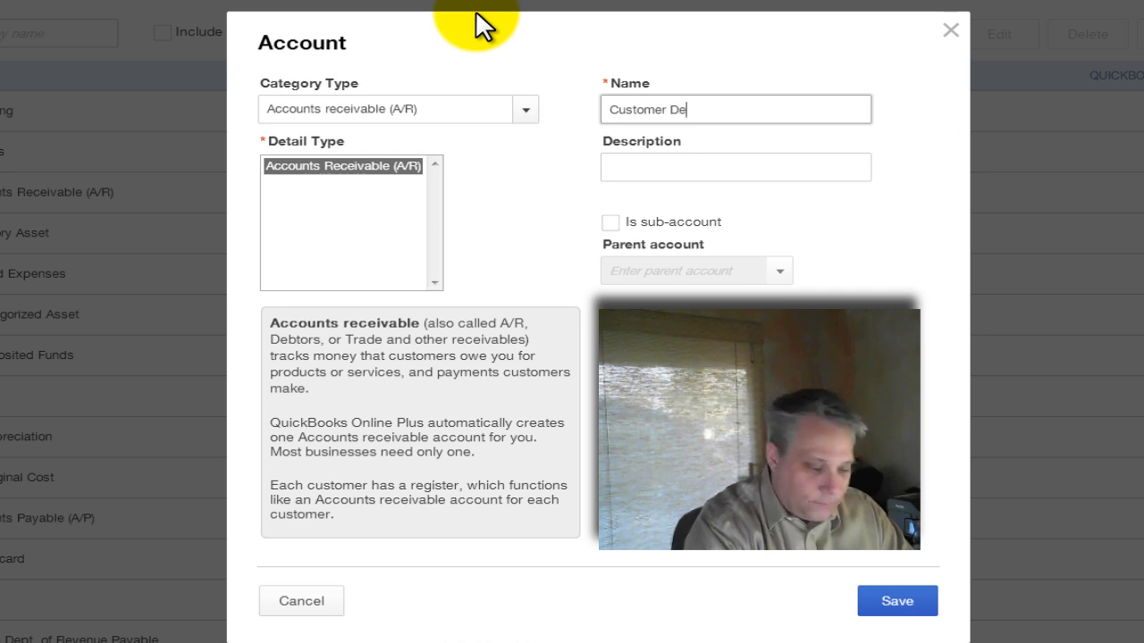
type("spo")
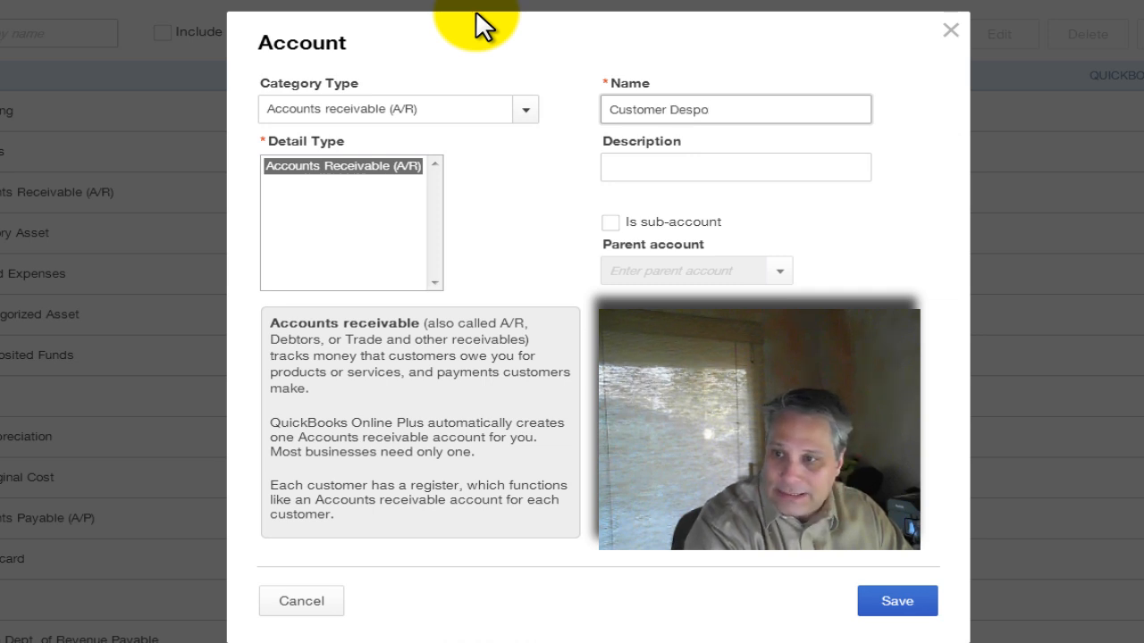
type("sits")
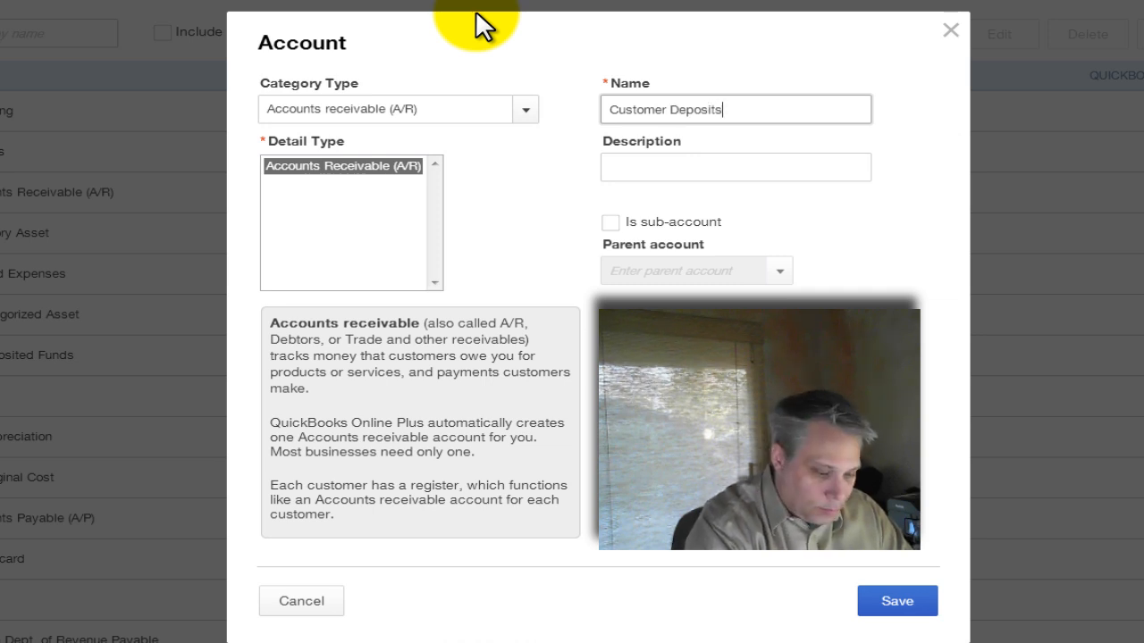
type("/ Retain")
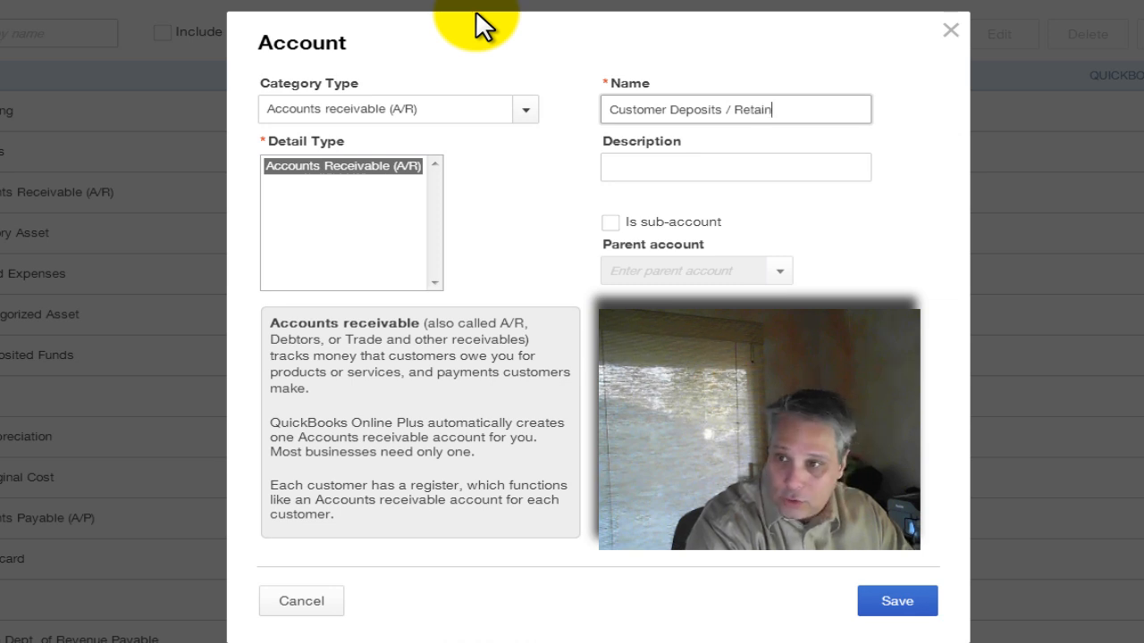
type("ers")
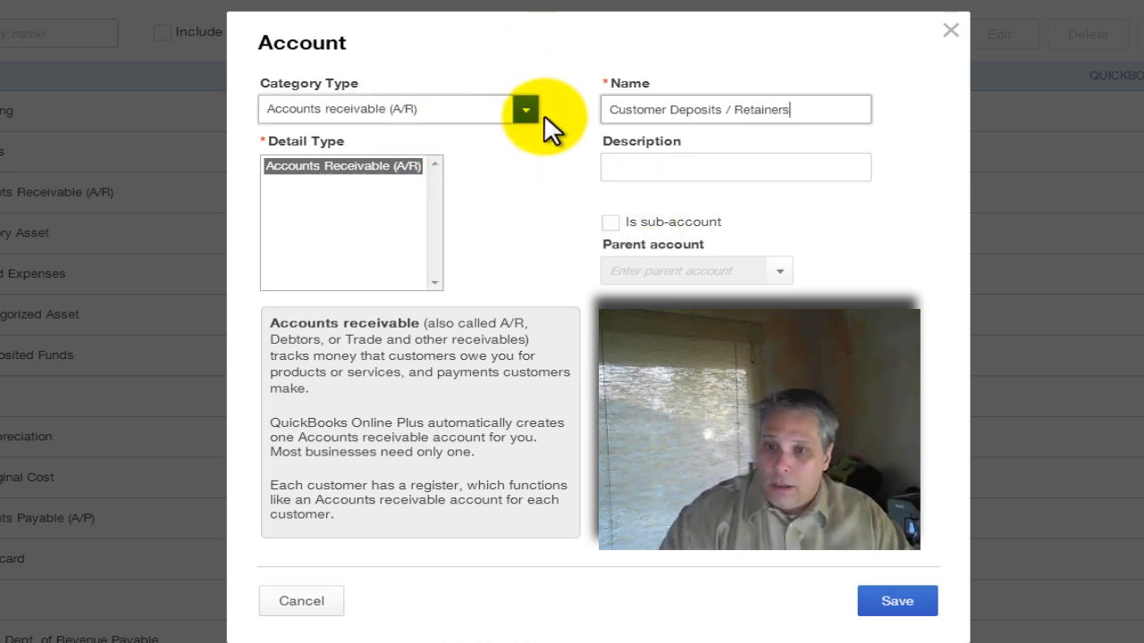
Set both the category type and detail type to Other Current Liabilities
left_click(524, 109)
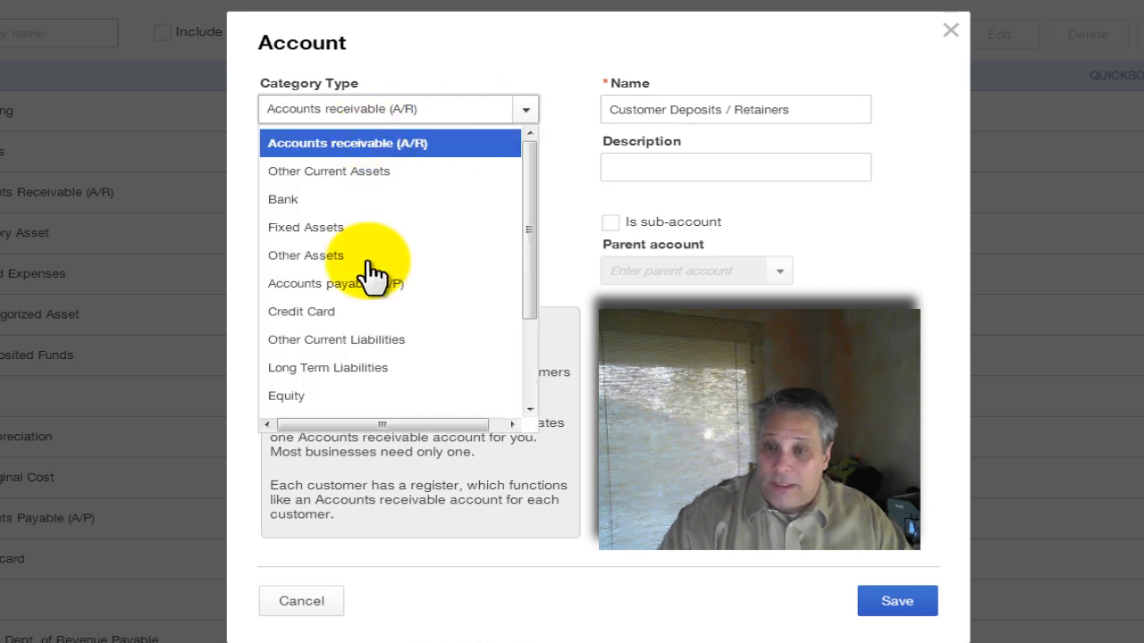
mouse_move(337, 339)
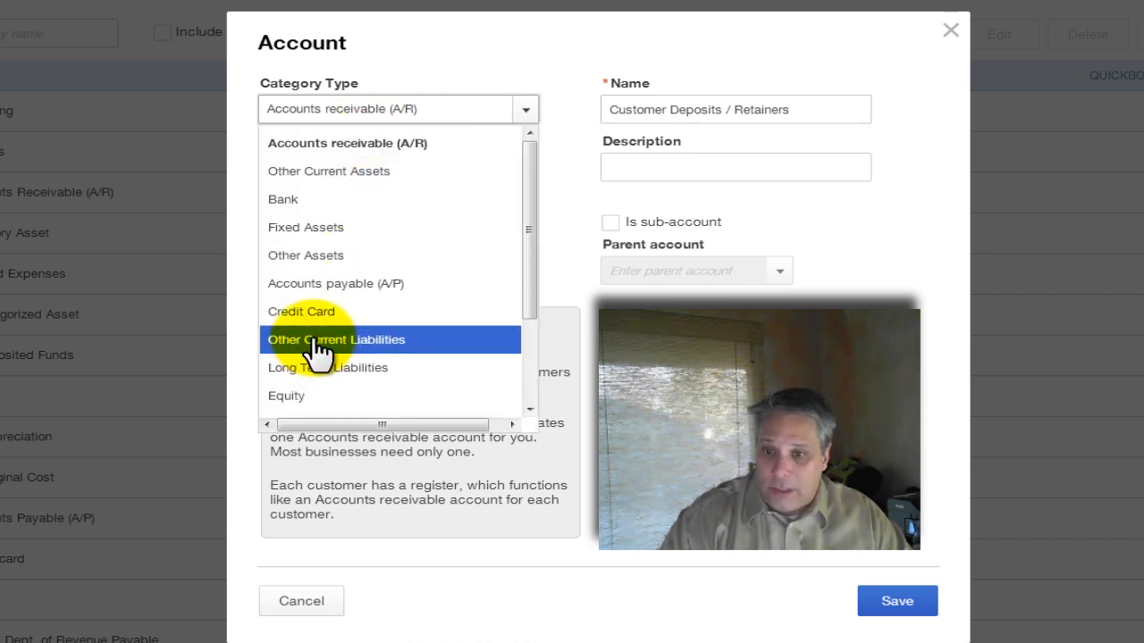
left_click(338, 340)
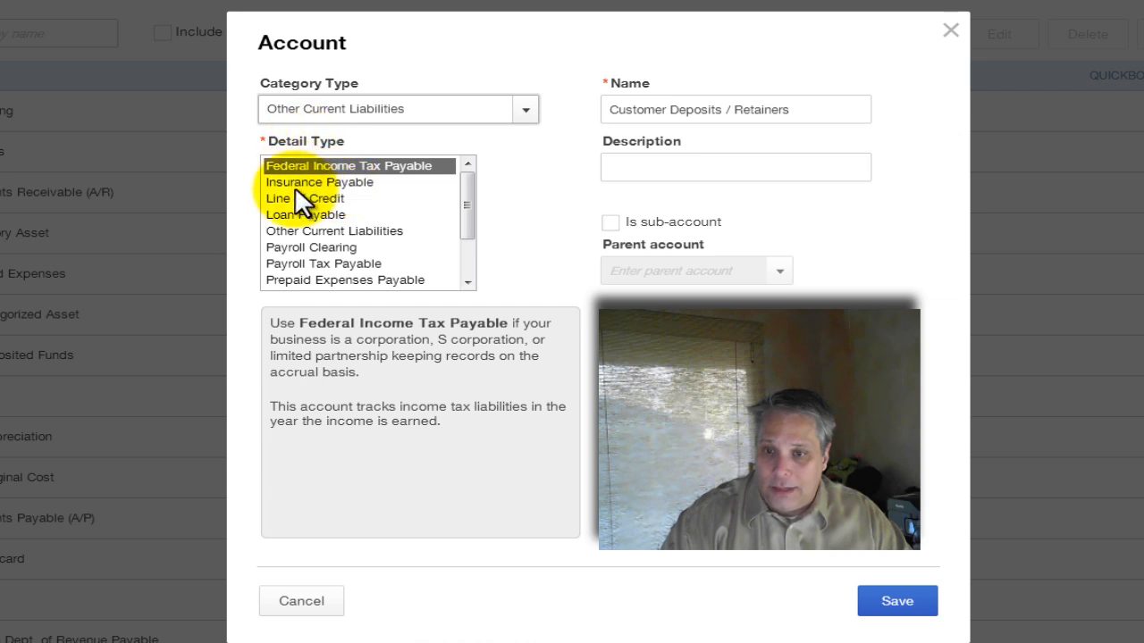
scroll("down", 3)
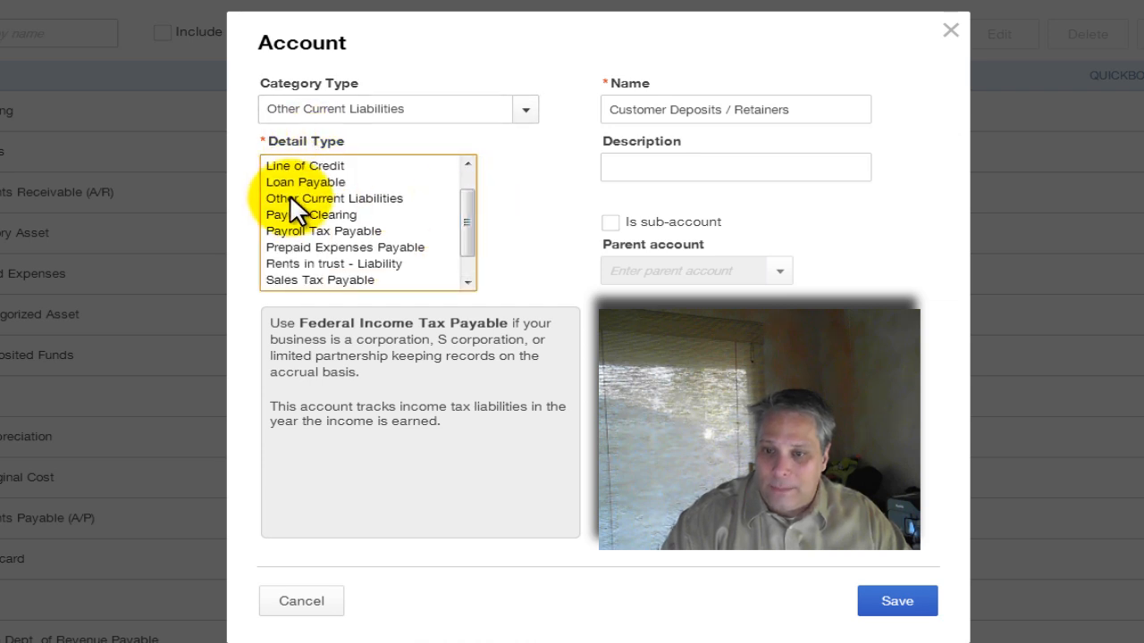
left_click(333, 198)
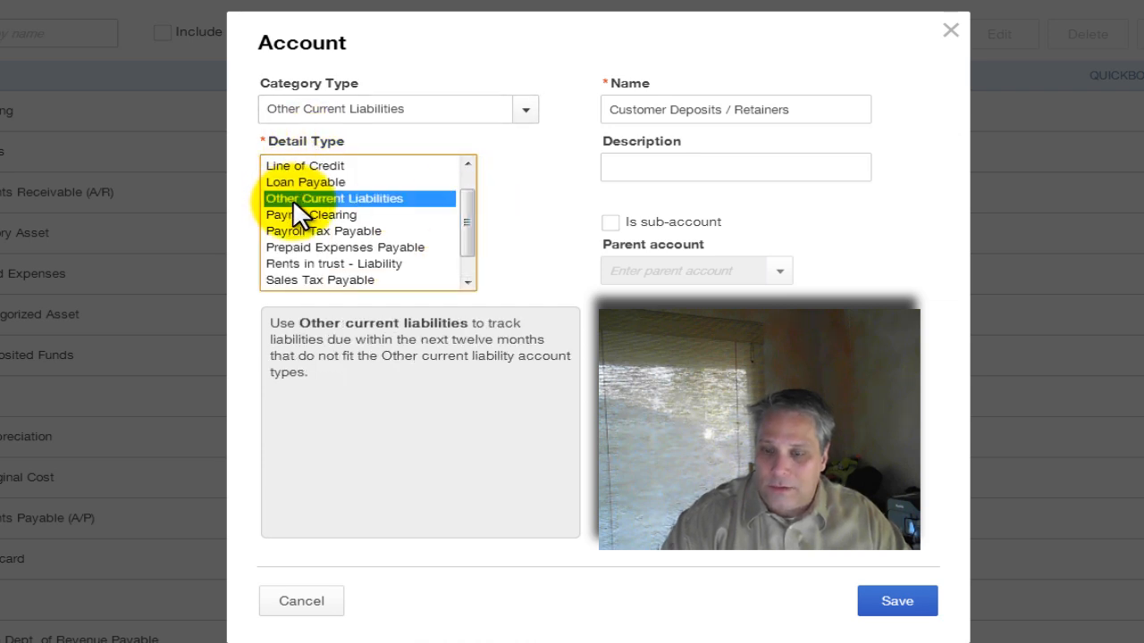
mouse_move(357, 279)
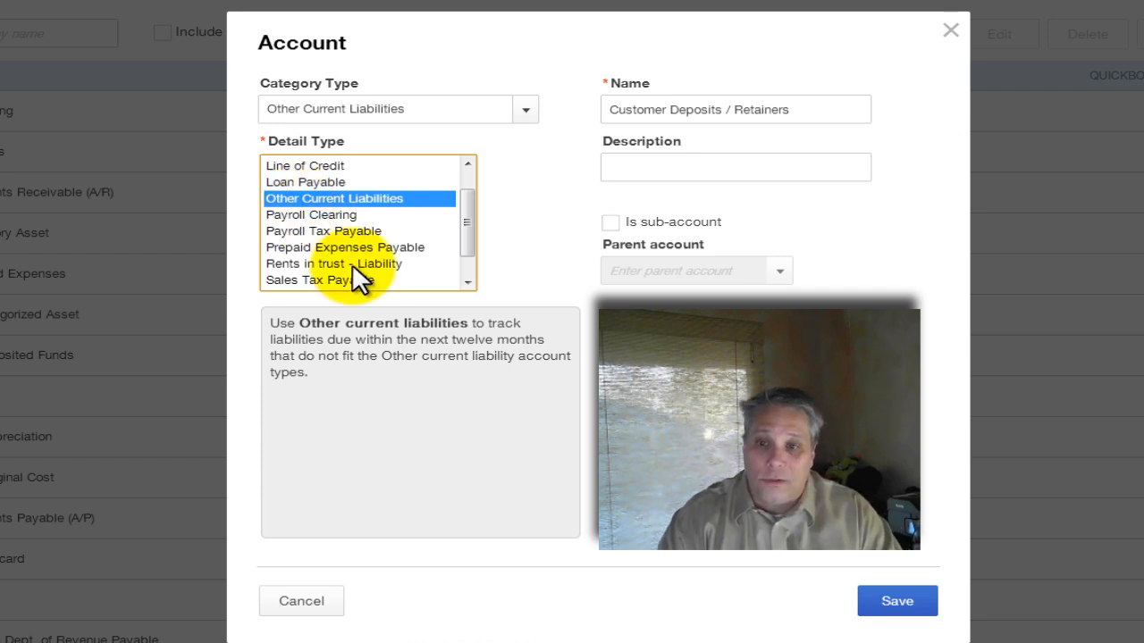
scroll("down", 3)
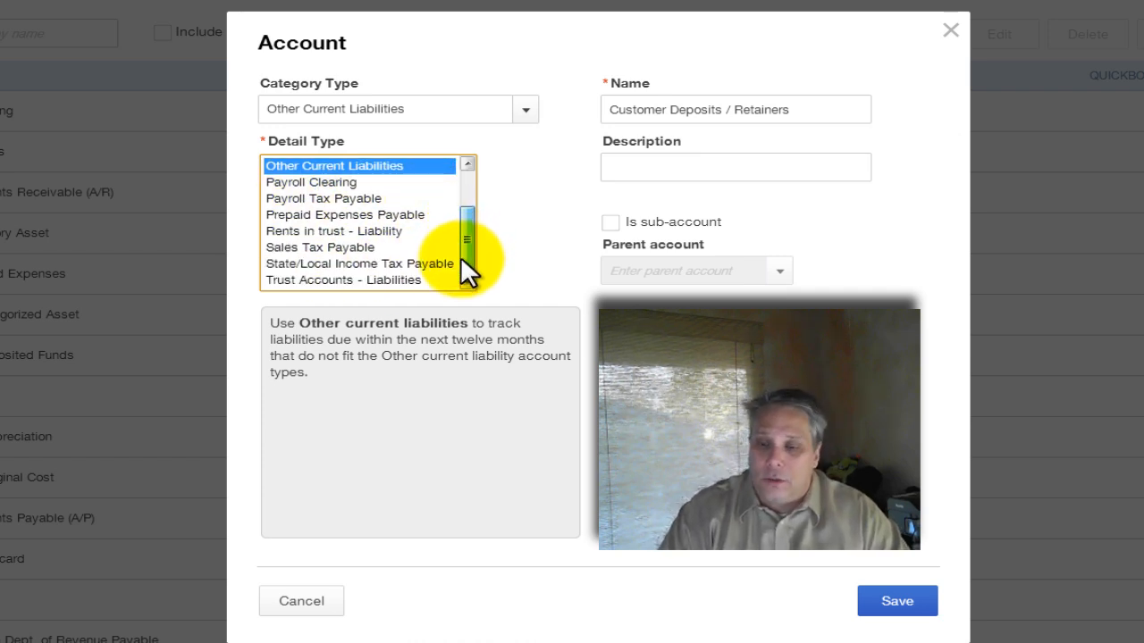
scroll("up", 3)
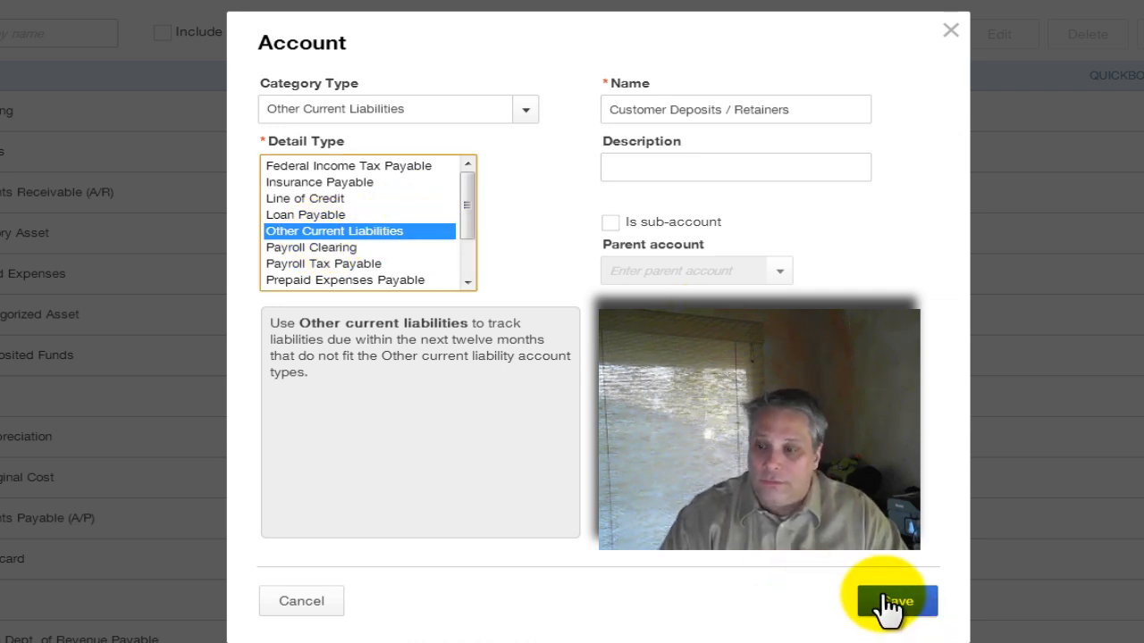
Save Customer Deposits / Retainers and locate it among the chart's current liabilities
left_click(889, 600)
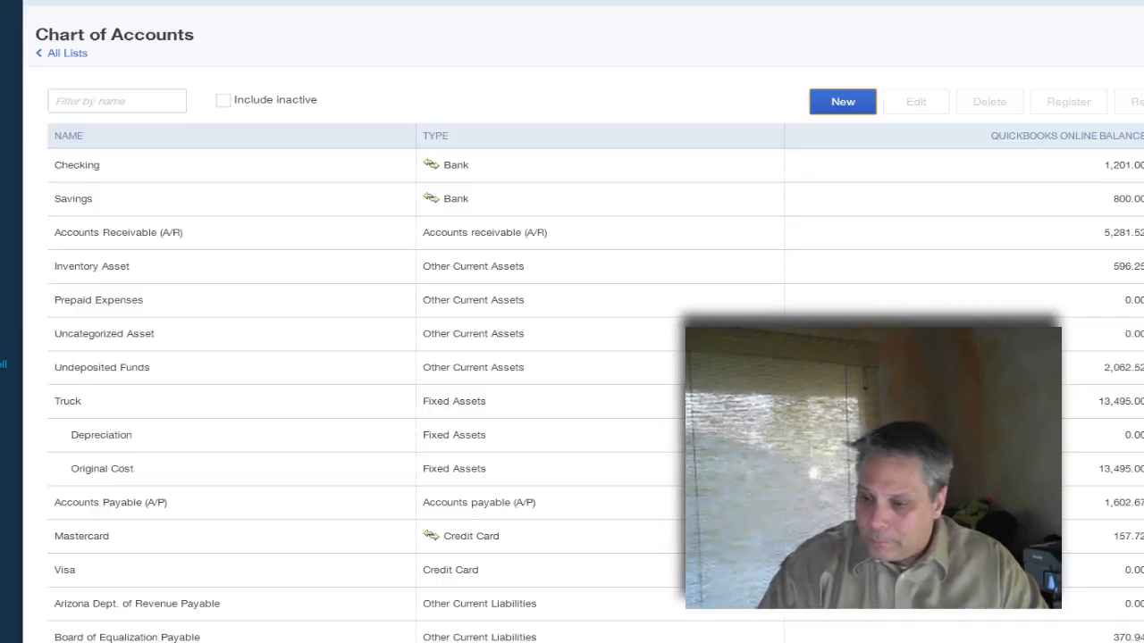
scroll("down", 3)
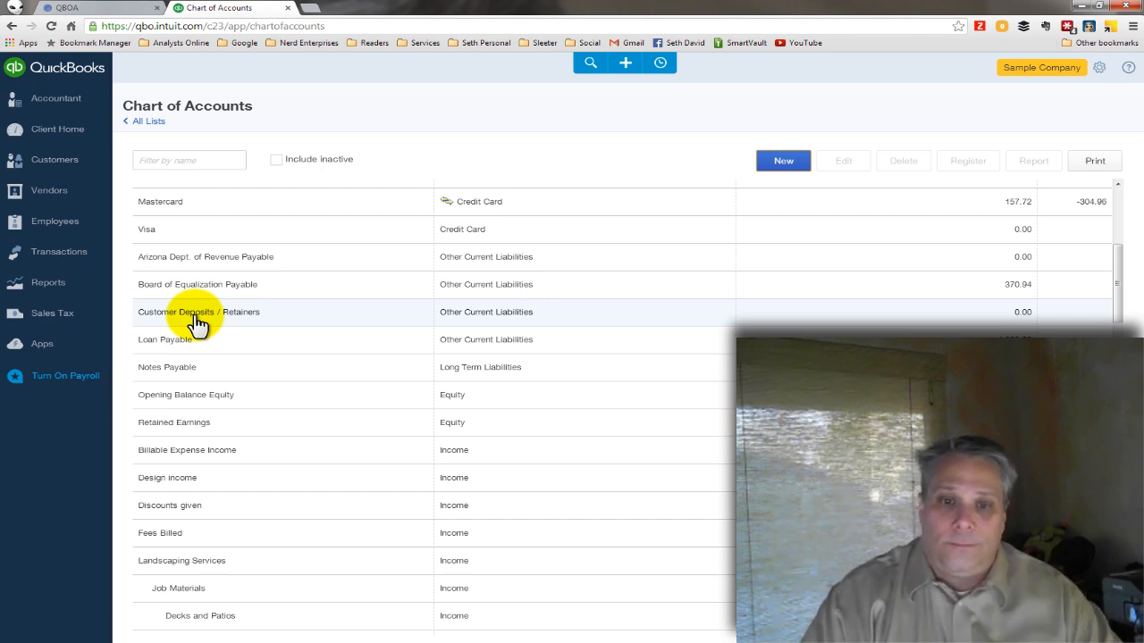
mouse_move(896, 118)
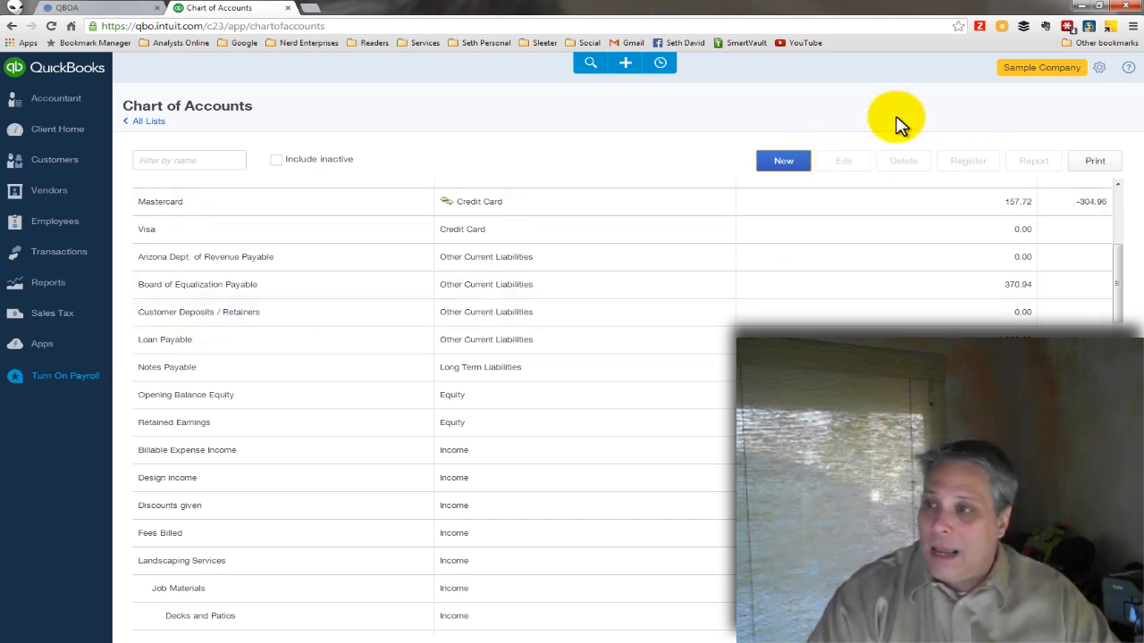
mouse_move(755, 231)
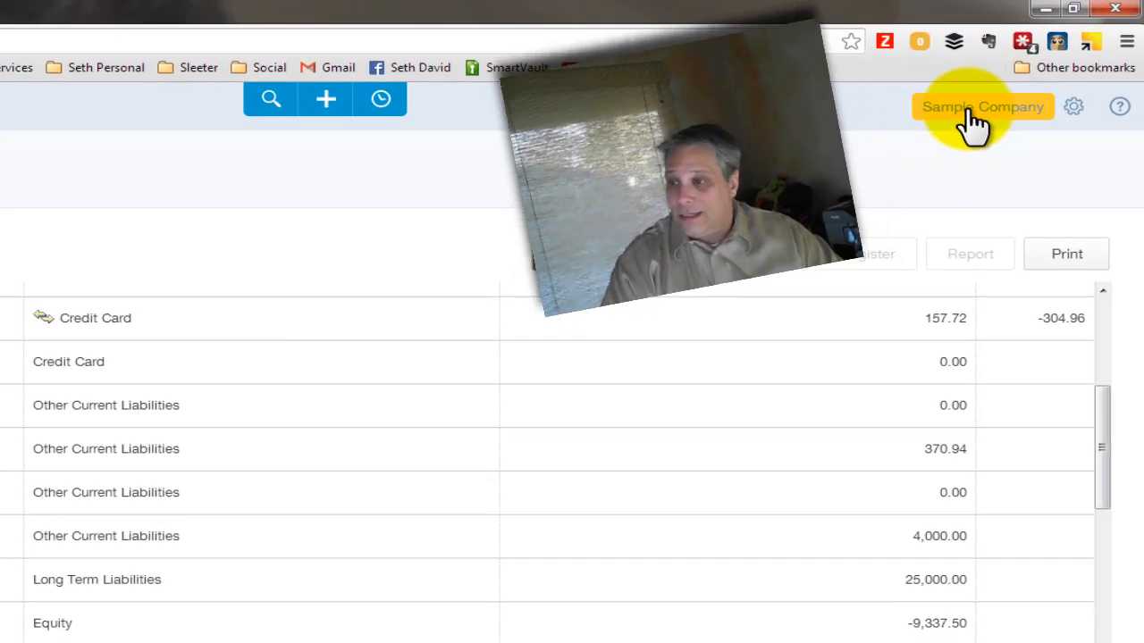
Open the Products and Services list from the gear menu
left_click(981, 107)
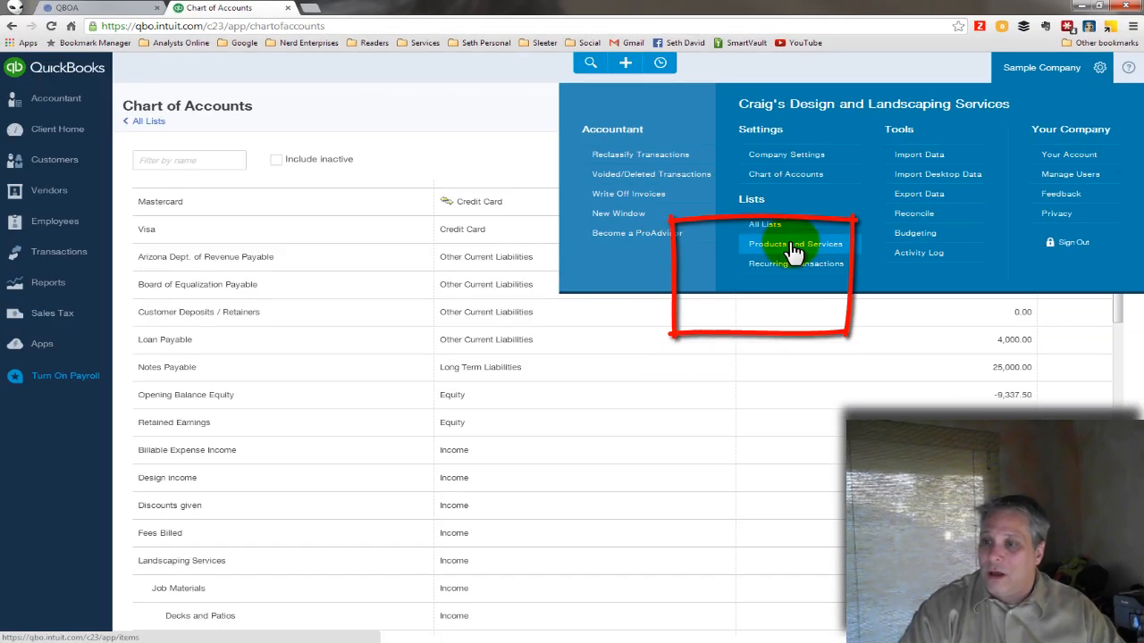
left_click(794, 244)
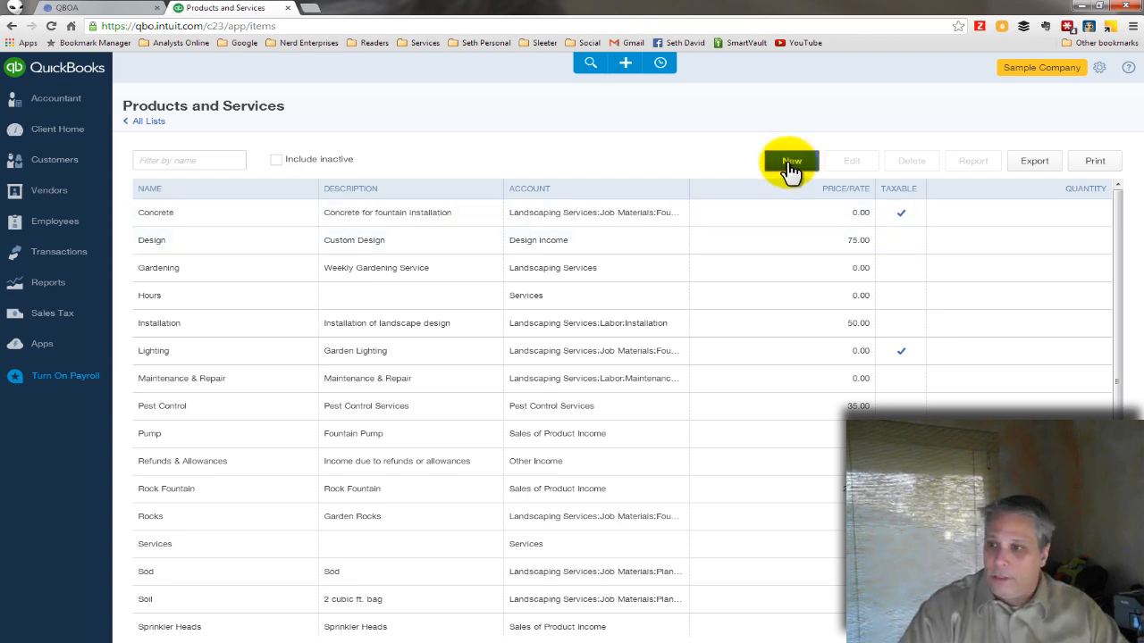
Create a 'Deposit' item whose income account is Customer Deposits / Retainers
left_click(789, 161)
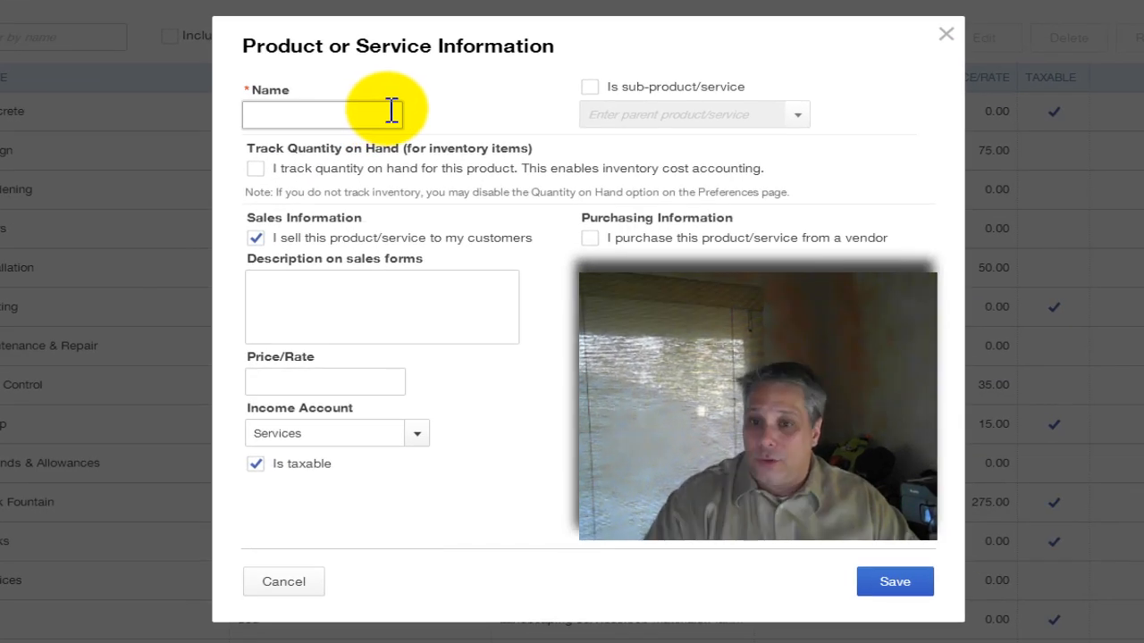
type("Deposi")
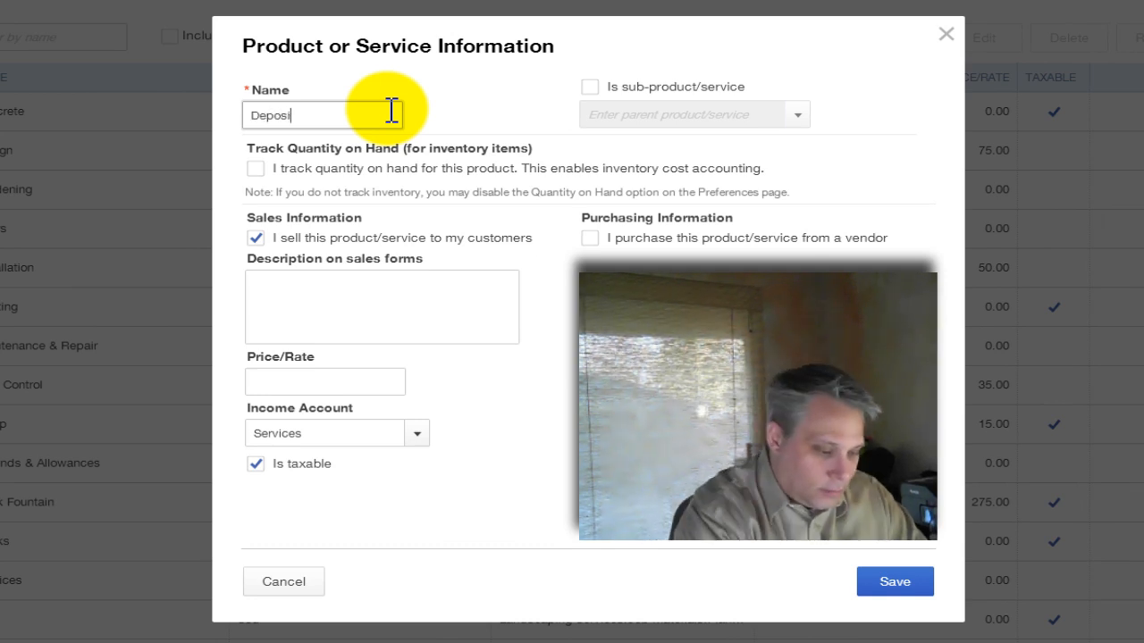
type("t")
left_click(337, 433)
type("Cus")
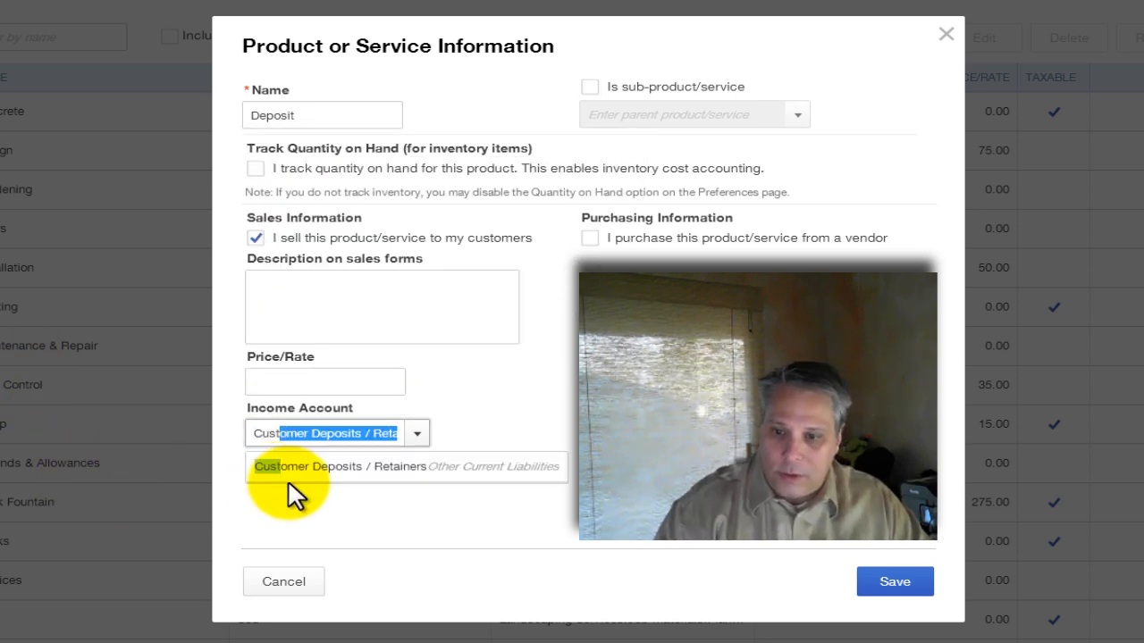
left_click(339, 467)
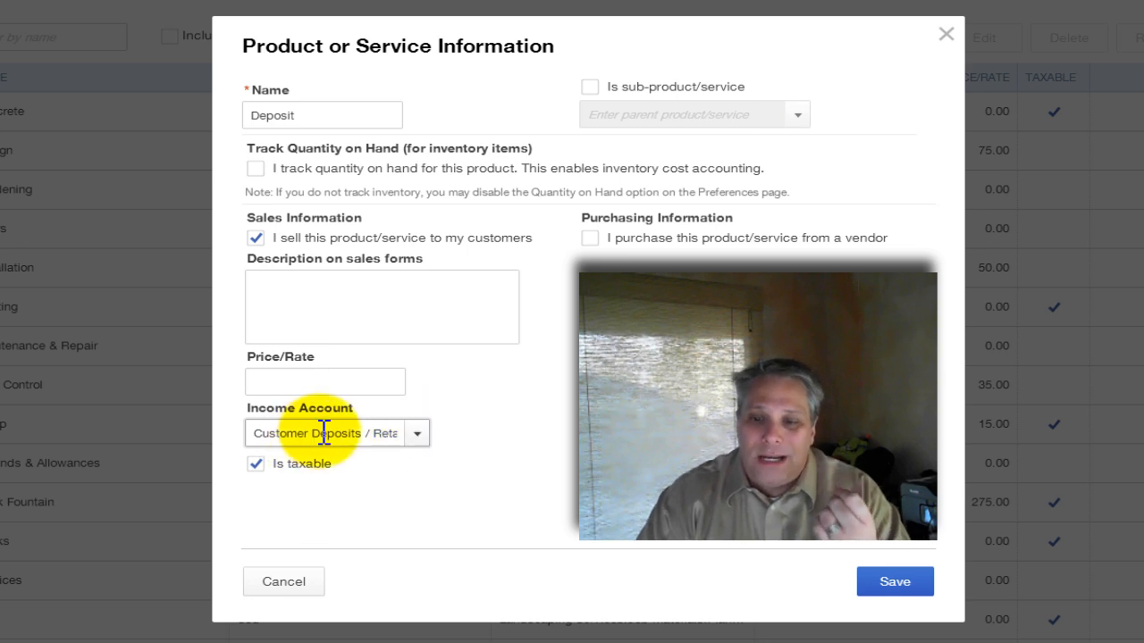
double_click(321, 433)
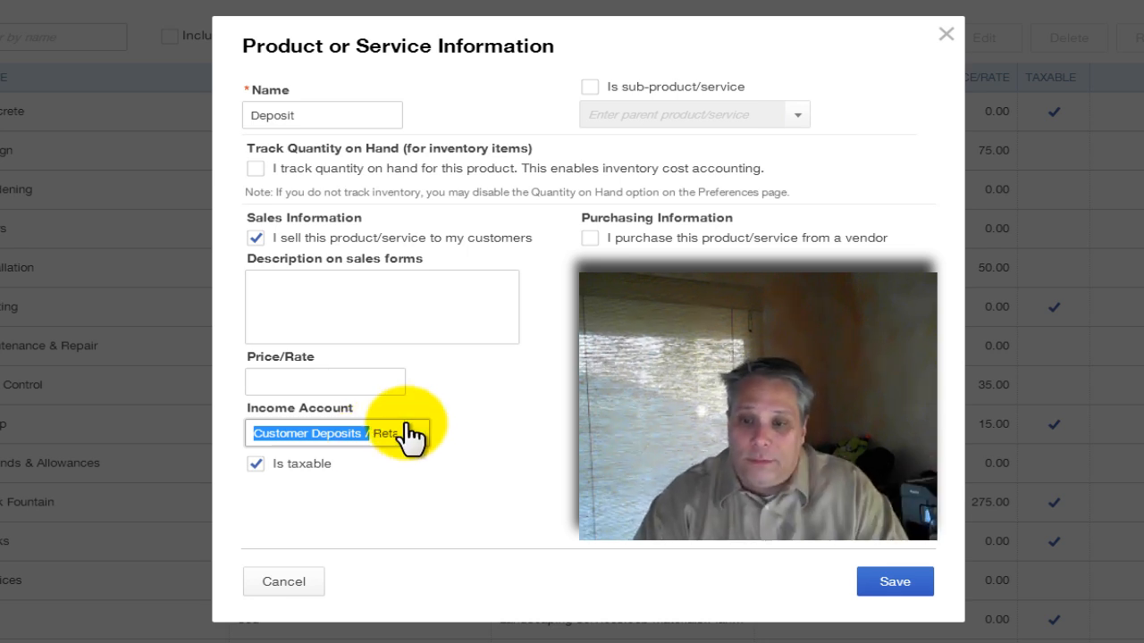
mouse_move(381, 307)
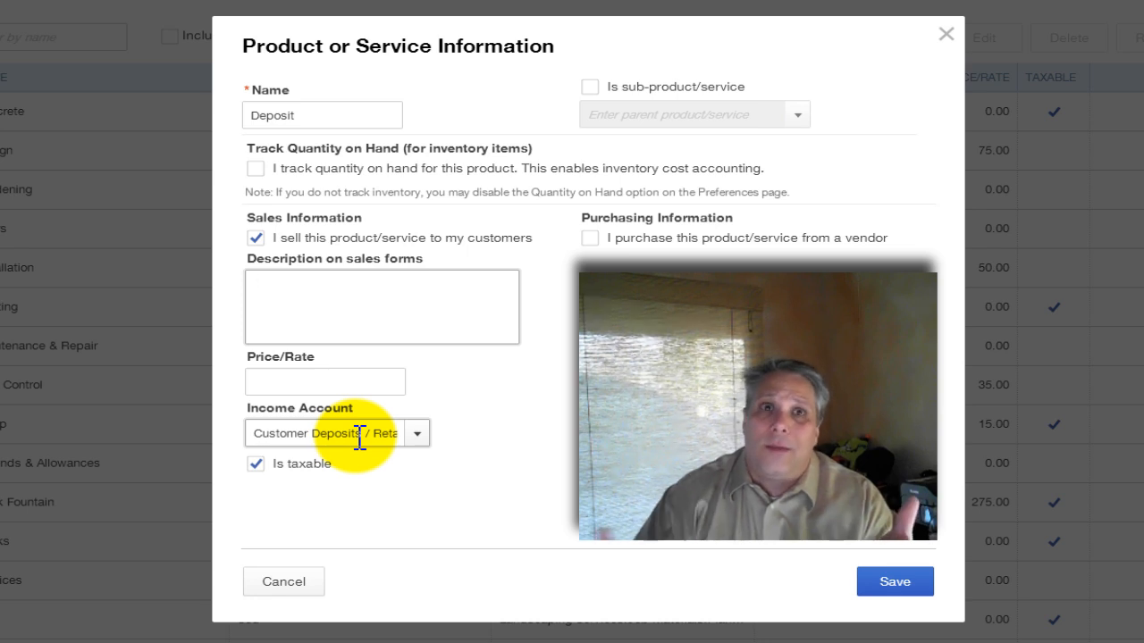
left_click(382, 286)
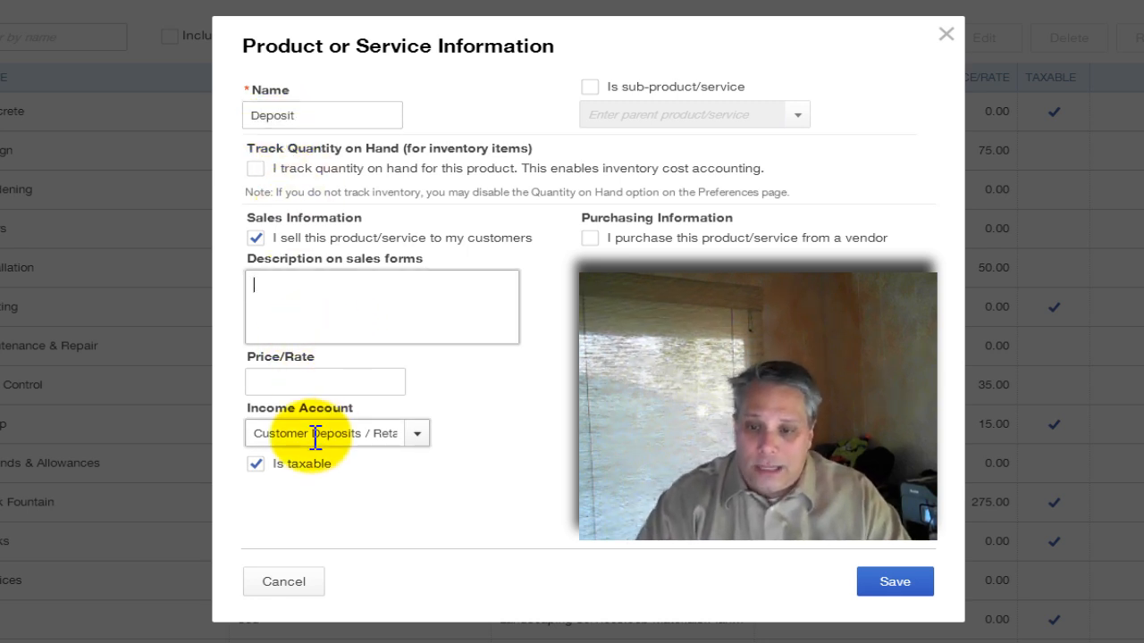
double_click(322, 114)
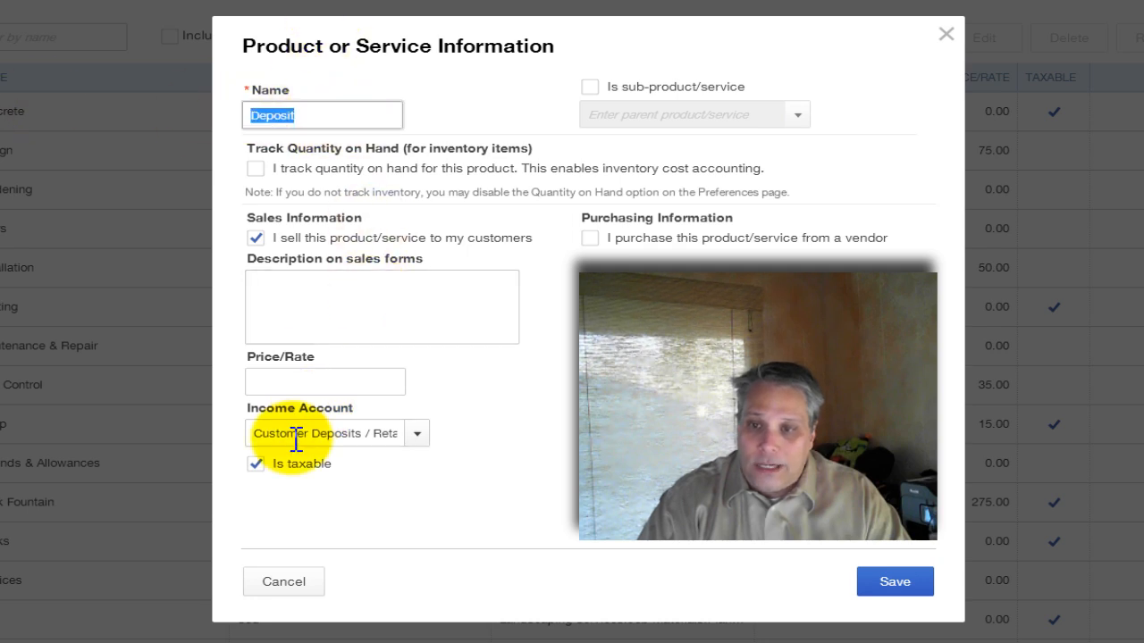
triple_click(326, 433)
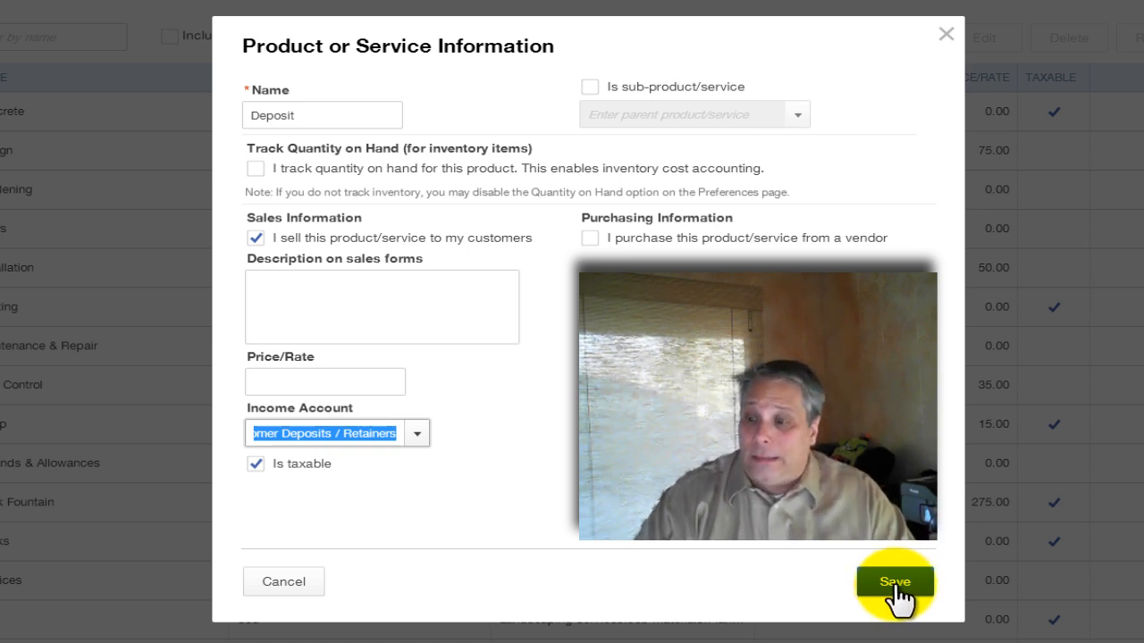
mouse_move(894, 590)
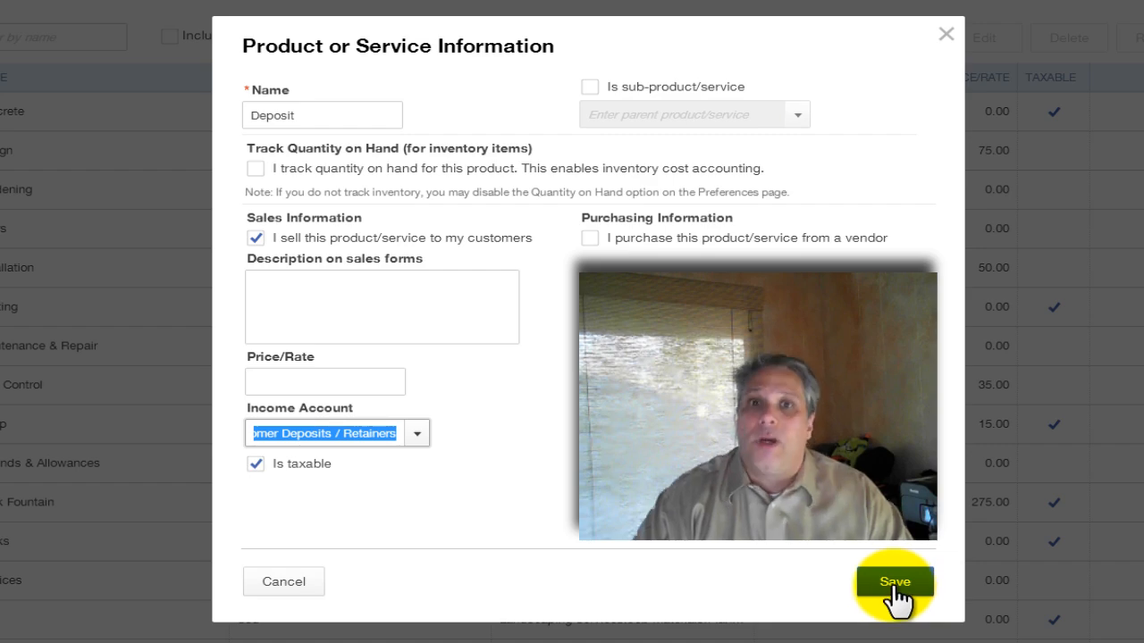
Save the Deposit item, then begin a new Invoice from the + menu's full list
left_click(894, 581)
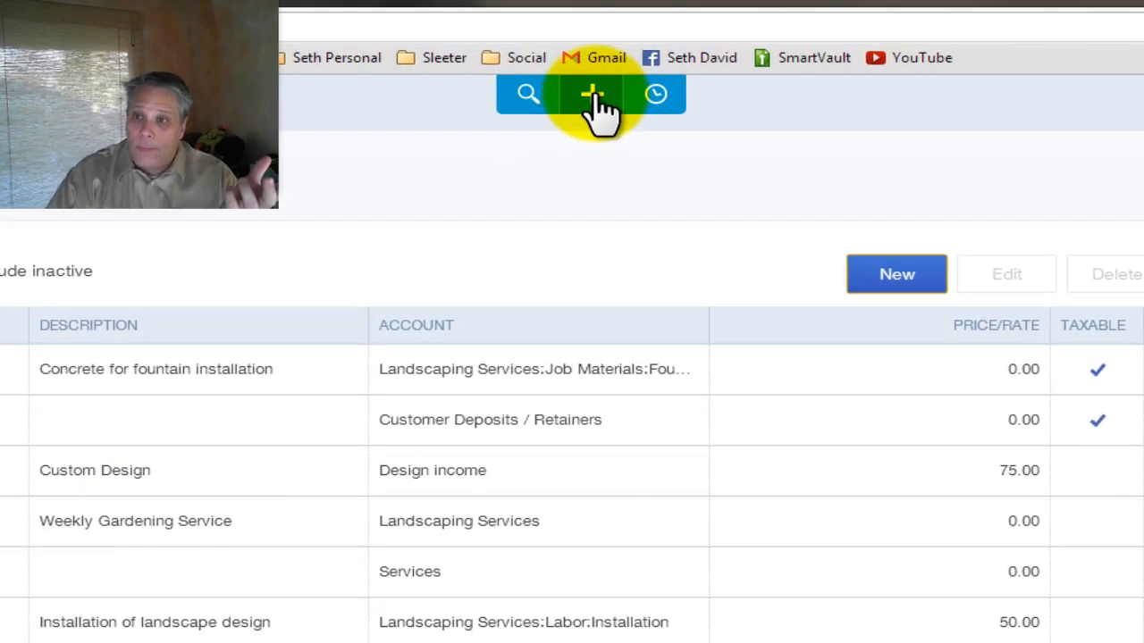
left_click(589, 93)
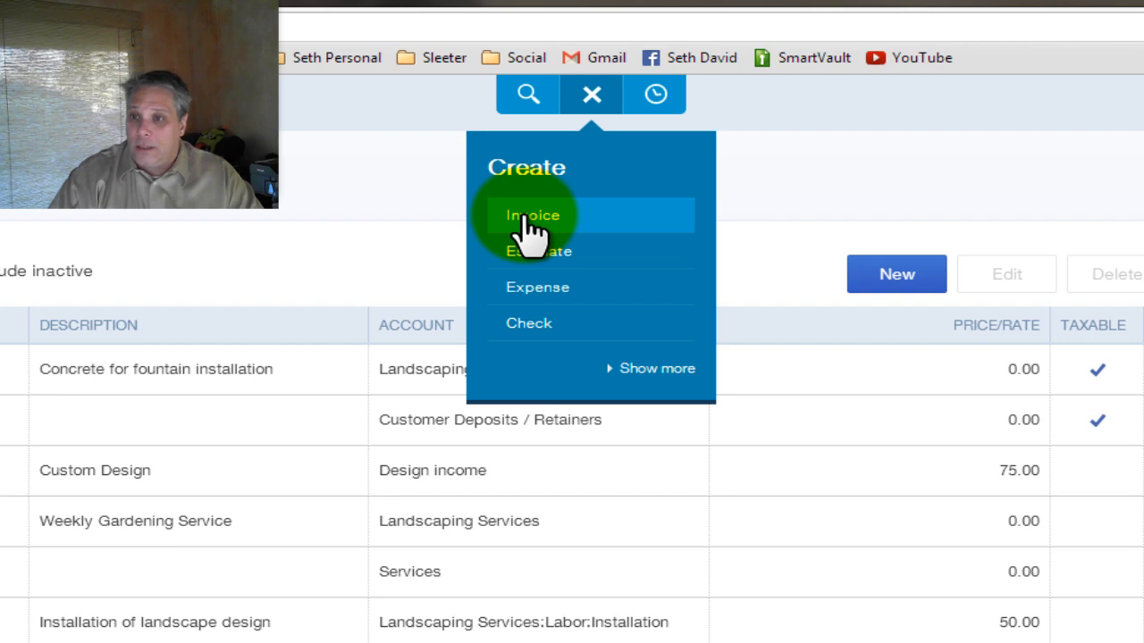
left_click(656, 369)
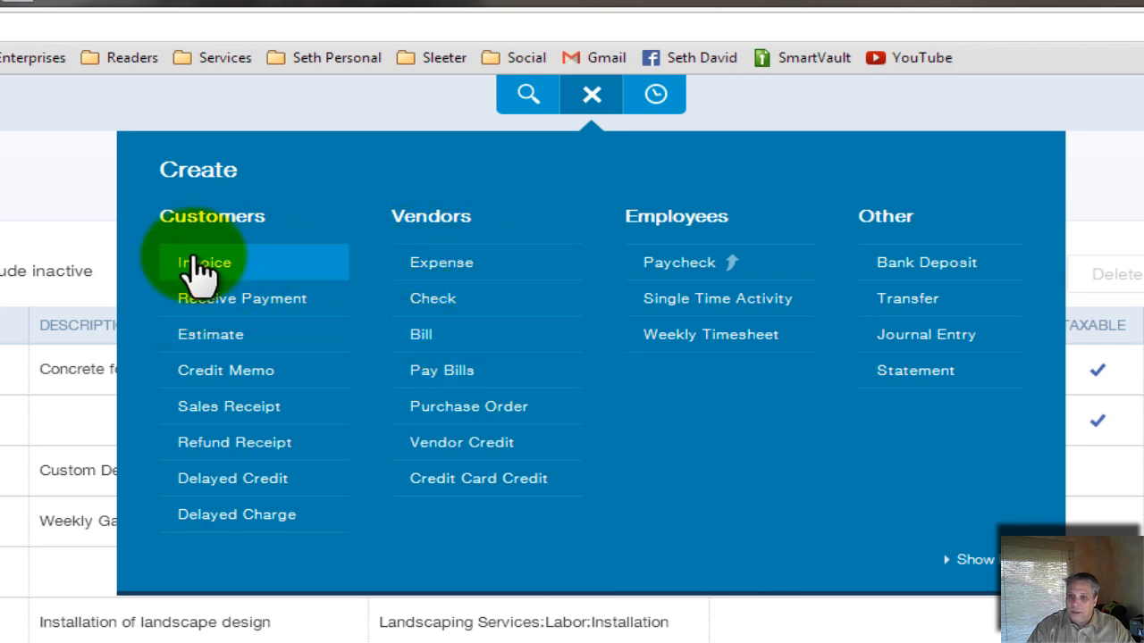
left_click(204, 262)
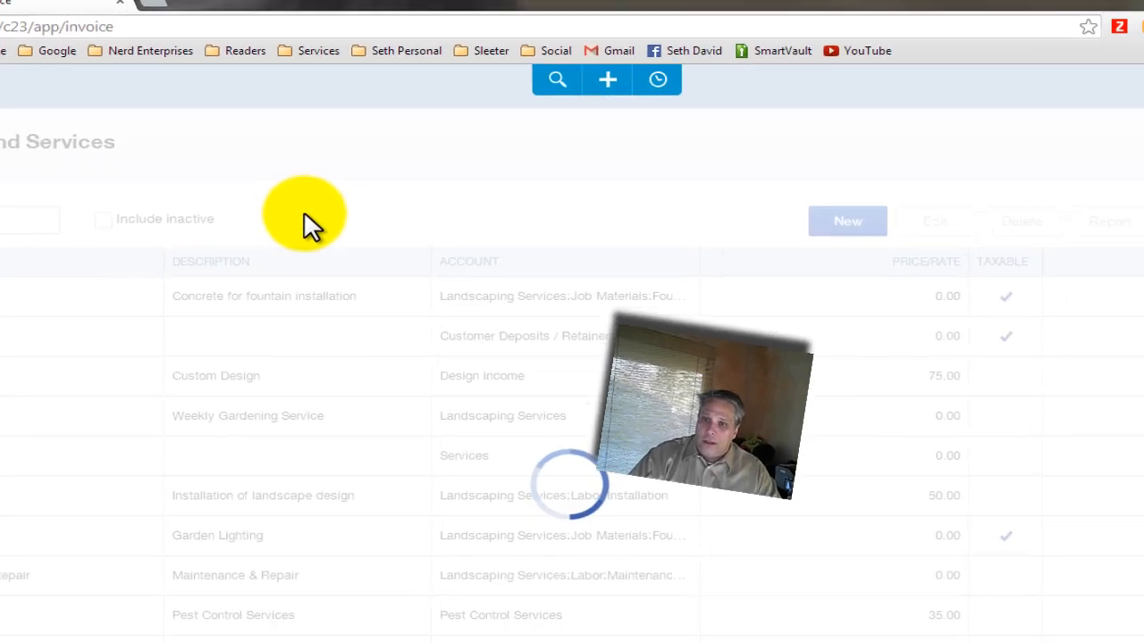
Invoice Amy's Bird Sanctuary for a Deposit line of 1500, then Save and new
left_click(847, 221)
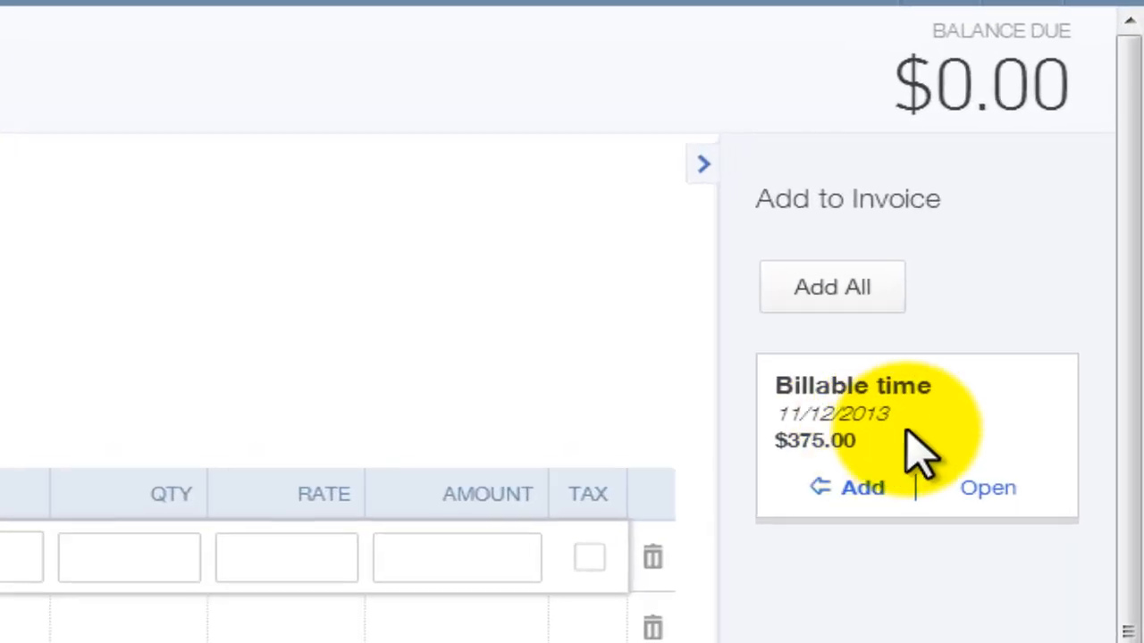
mouse_move(930, 438)
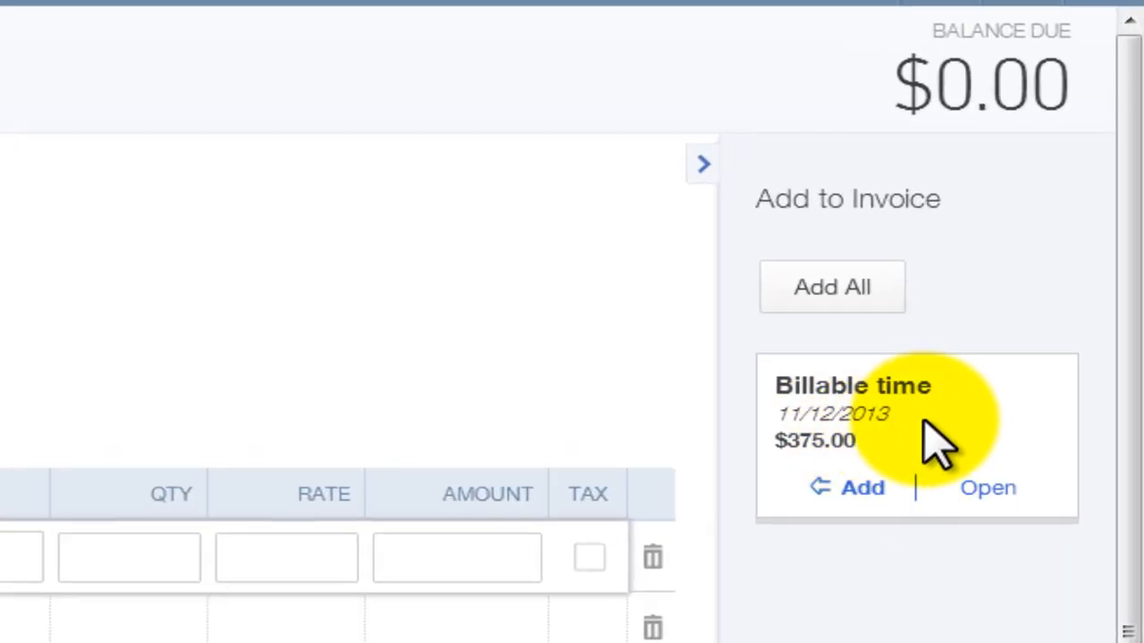
mouse_move(934, 447)
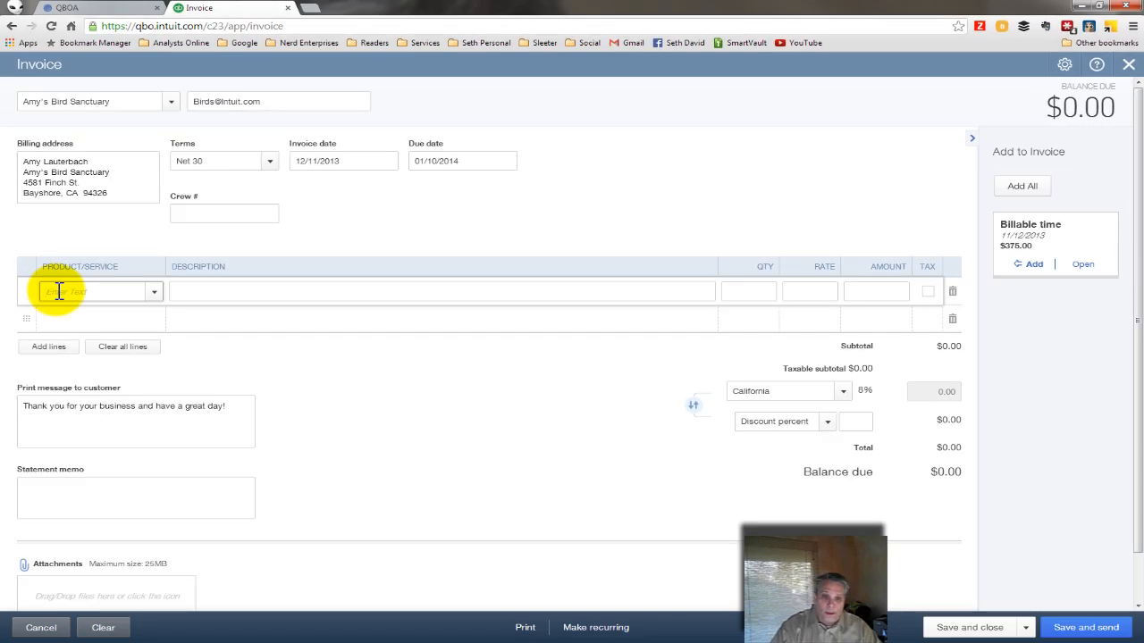
type("Deposit")
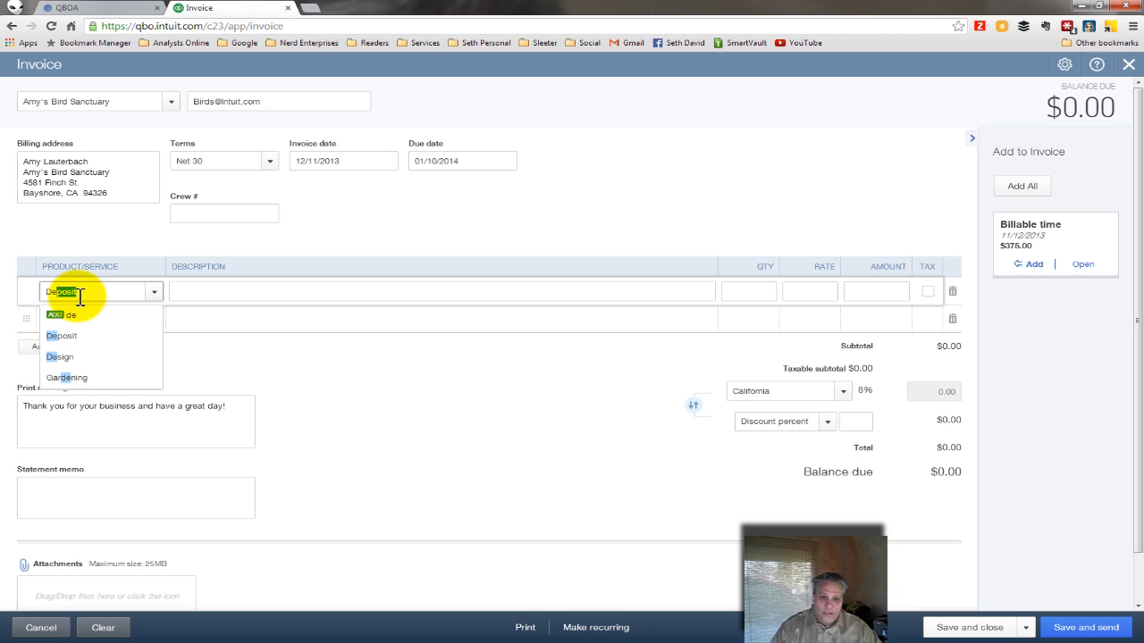
left_click(62, 335)
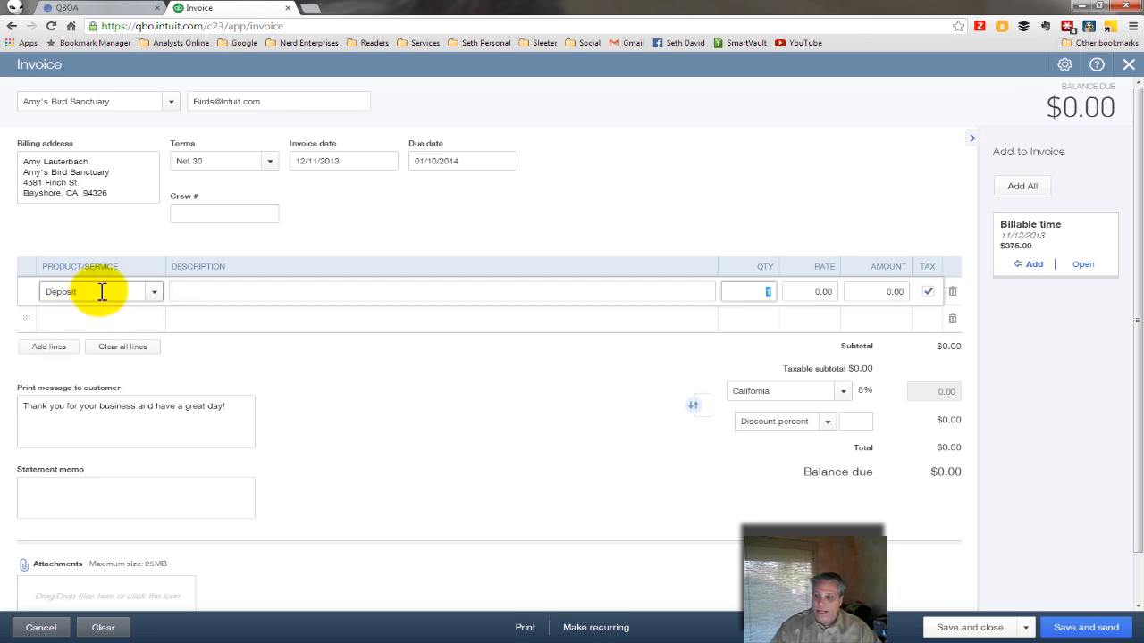
type("1500")
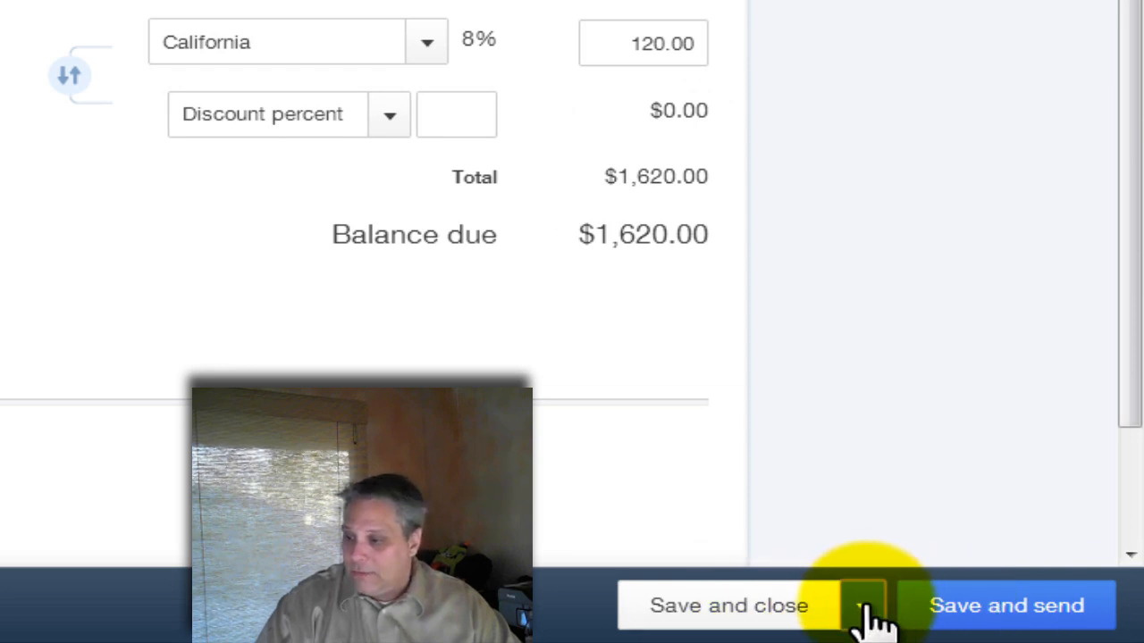
left_click(860, 606)
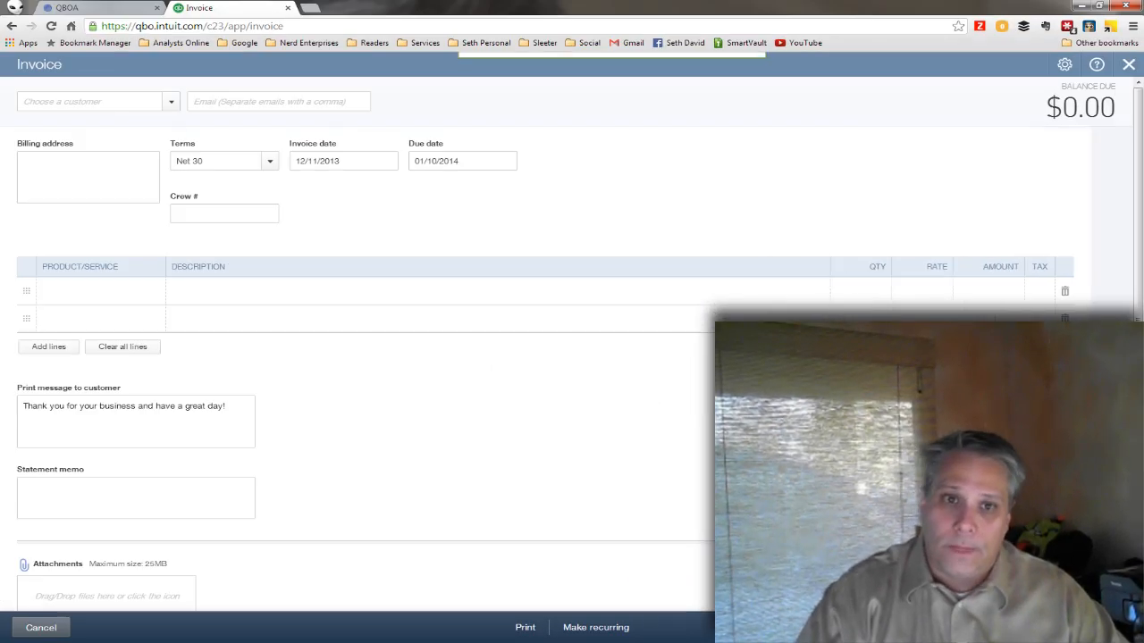
Invoice Bill's Windsurf Shop for a Deposit line at a rate of 2000
left_click(171, 101)
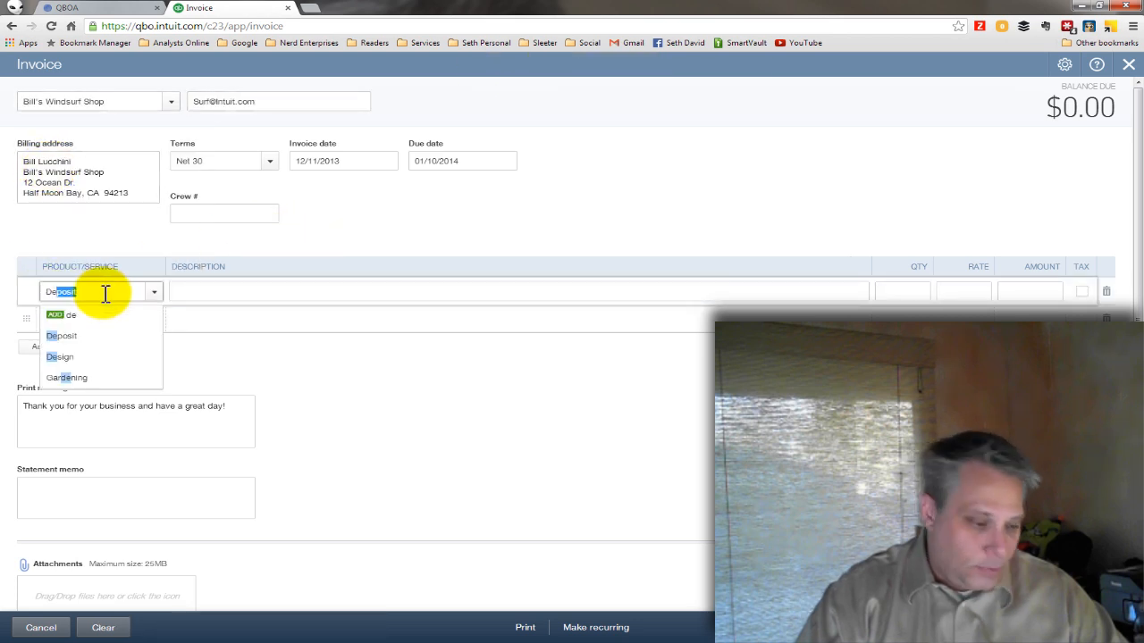
left_click(61, 335)
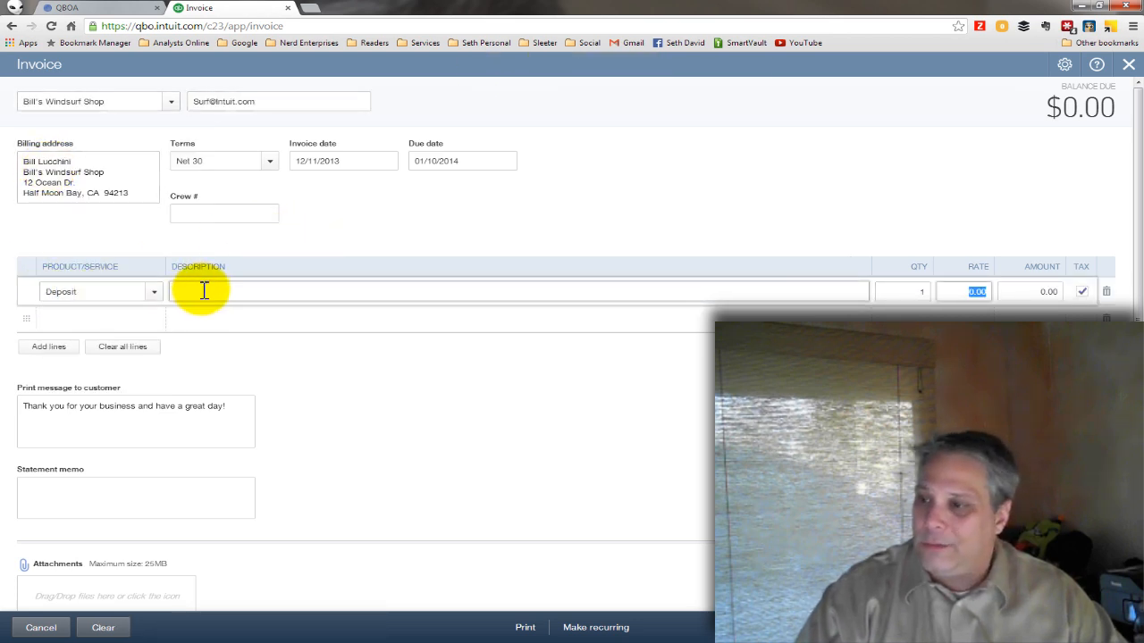
type("2000")
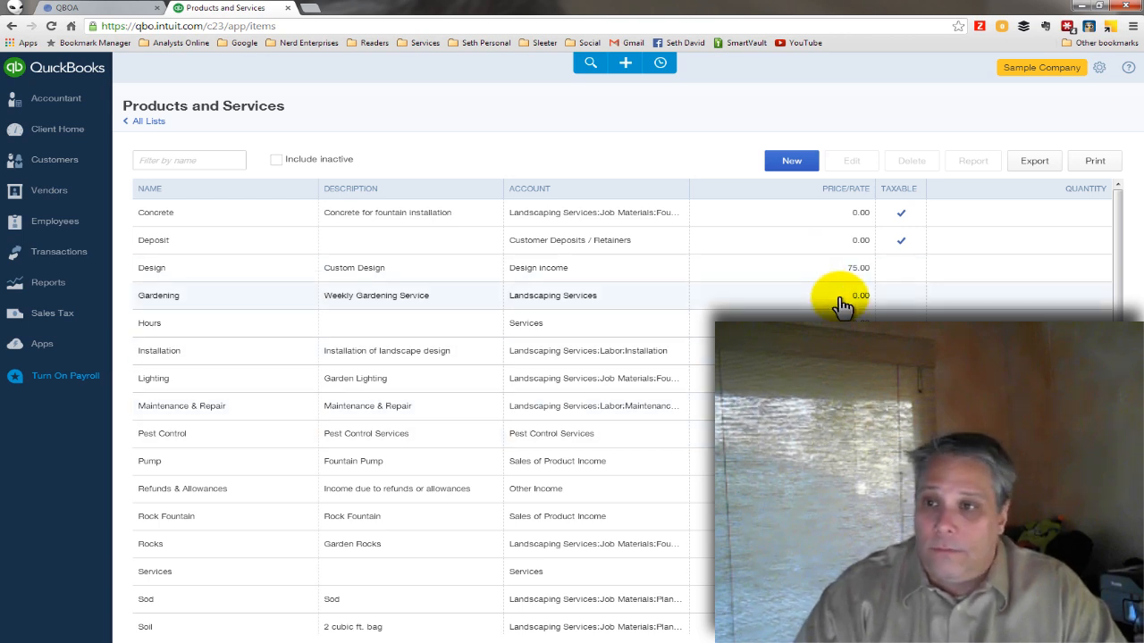
mouse_move(925, 55)
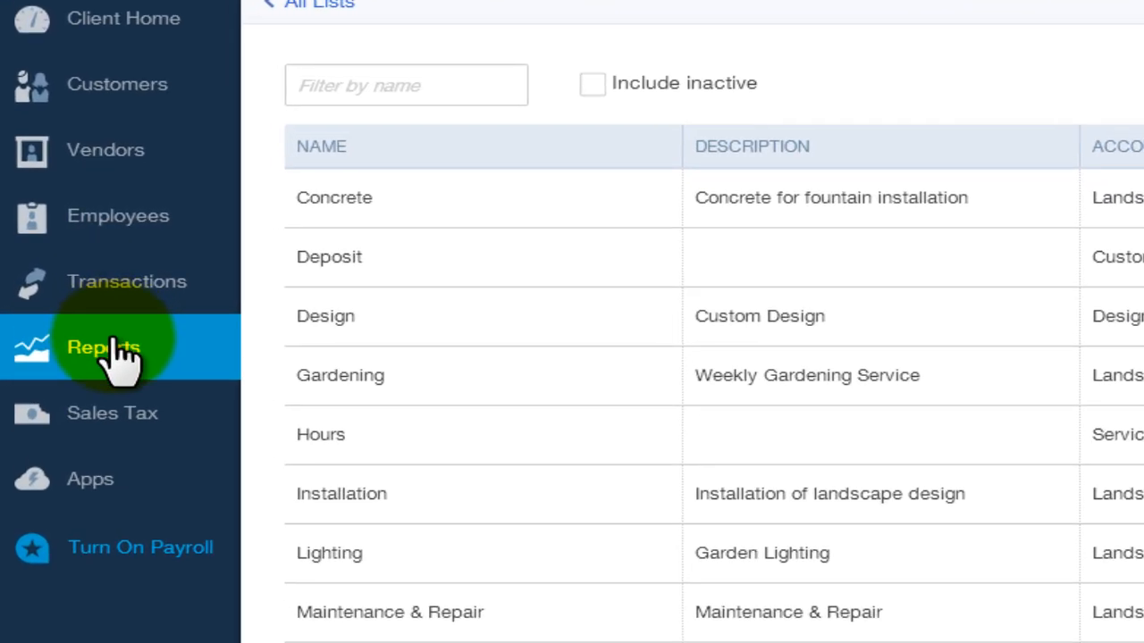
Go to Reports to bring up the Balance Sheet
left_click(104, 347)
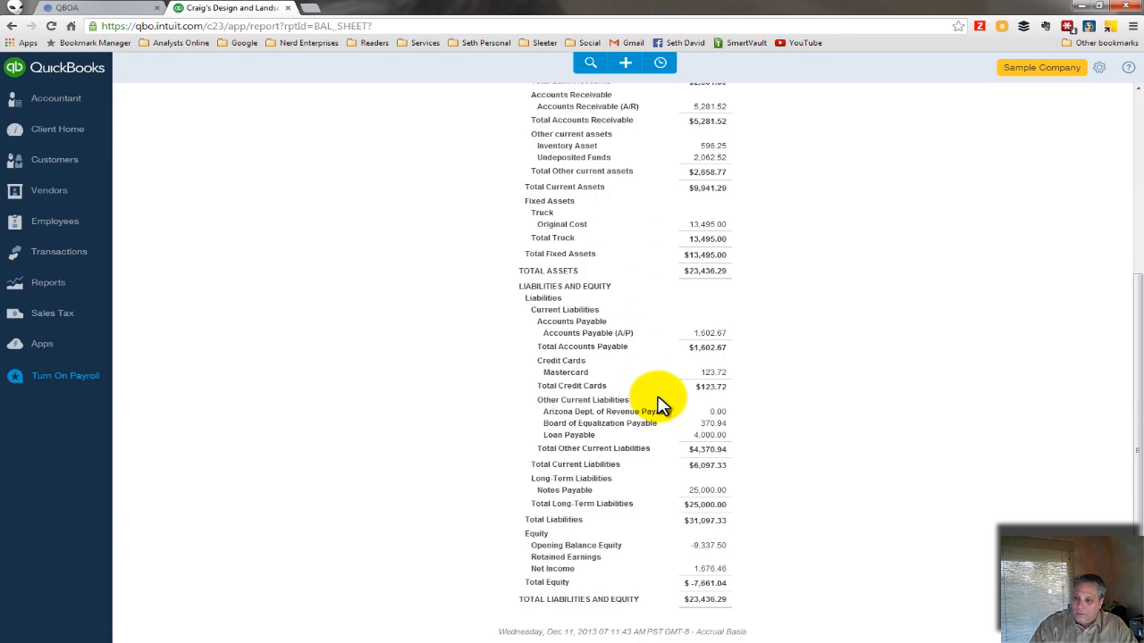
mouse_move(645, 393)
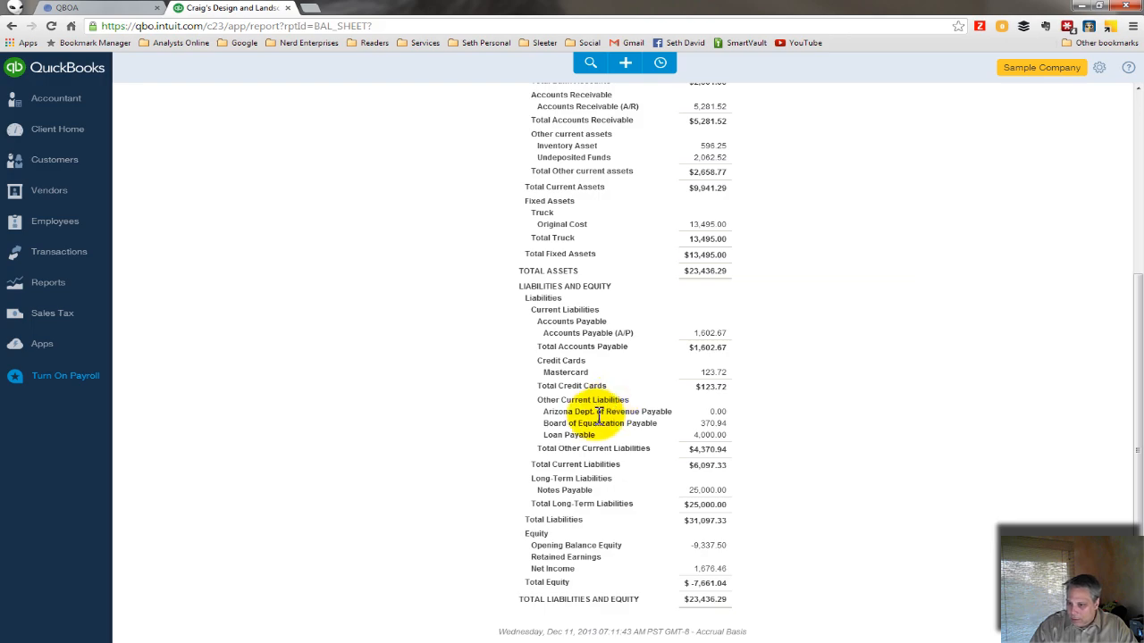
Rerun the Balance Sheet for all dates and drill into Customer Deposits / Retainers' $3,500.00
scroll("up", 3)
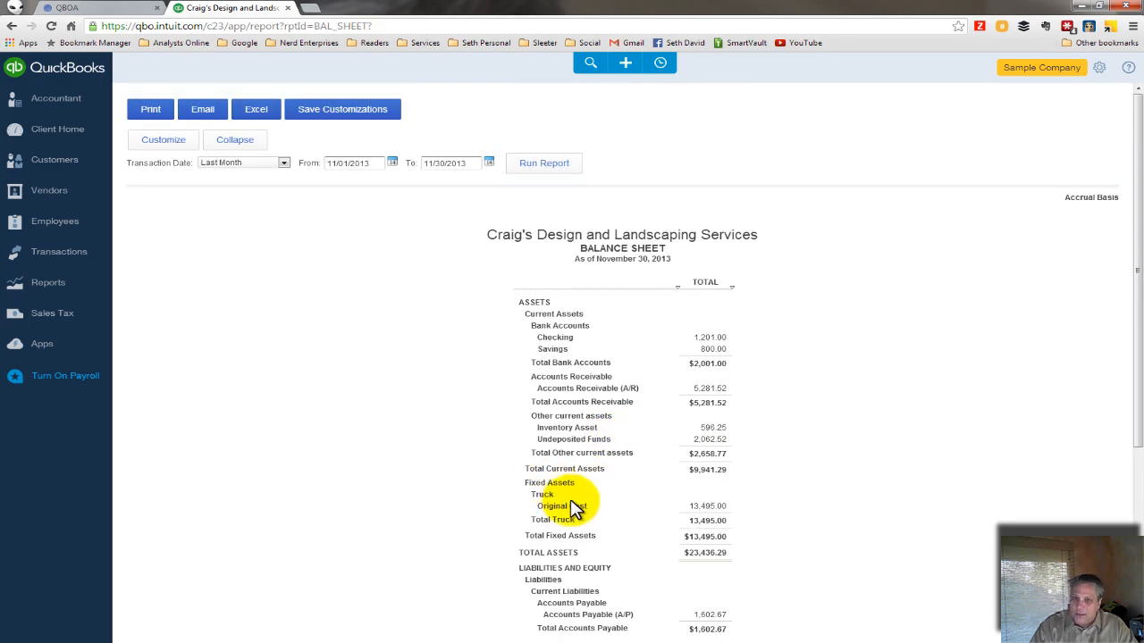
left_click(243, 161)
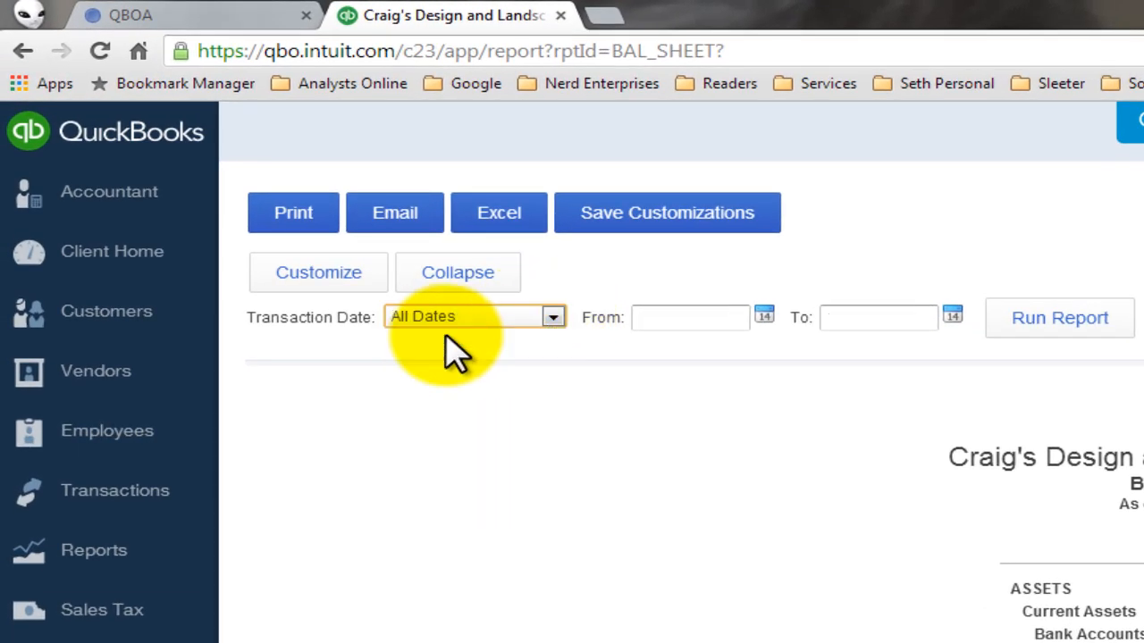
left_click(1059, 317)
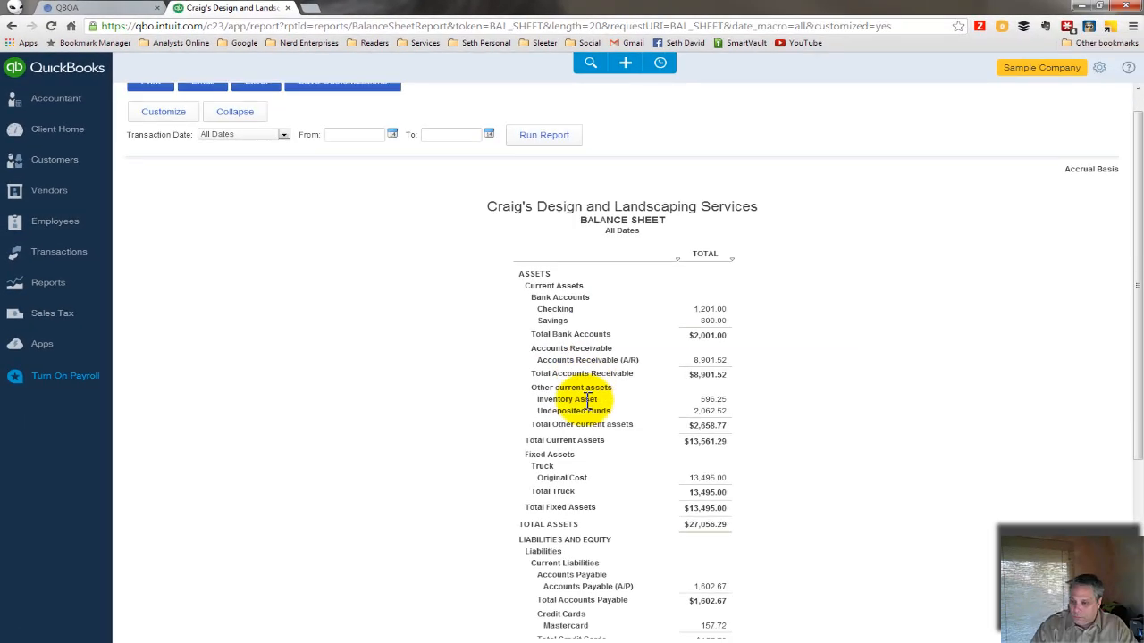
scroll("down", 3)
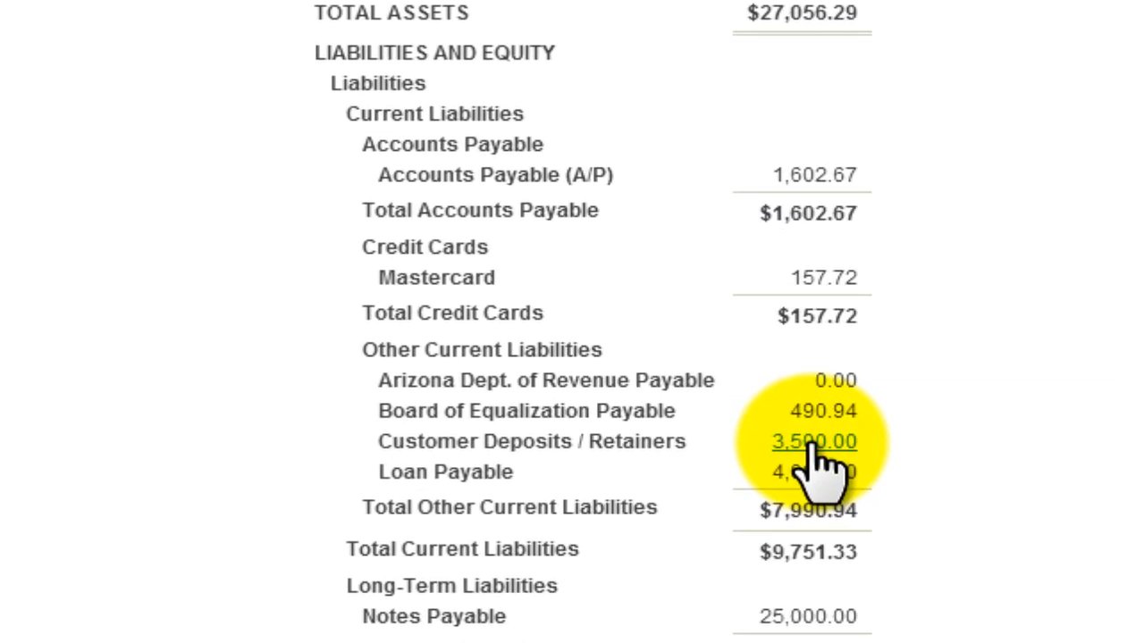
left_click(813, 442)
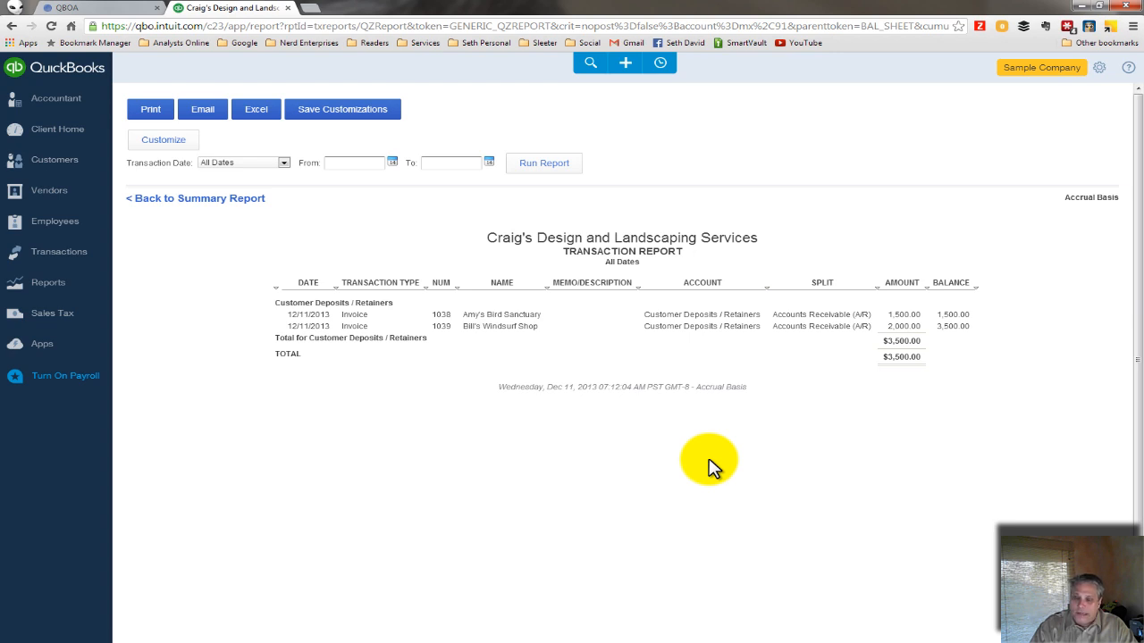
mouse_move(822, 353)
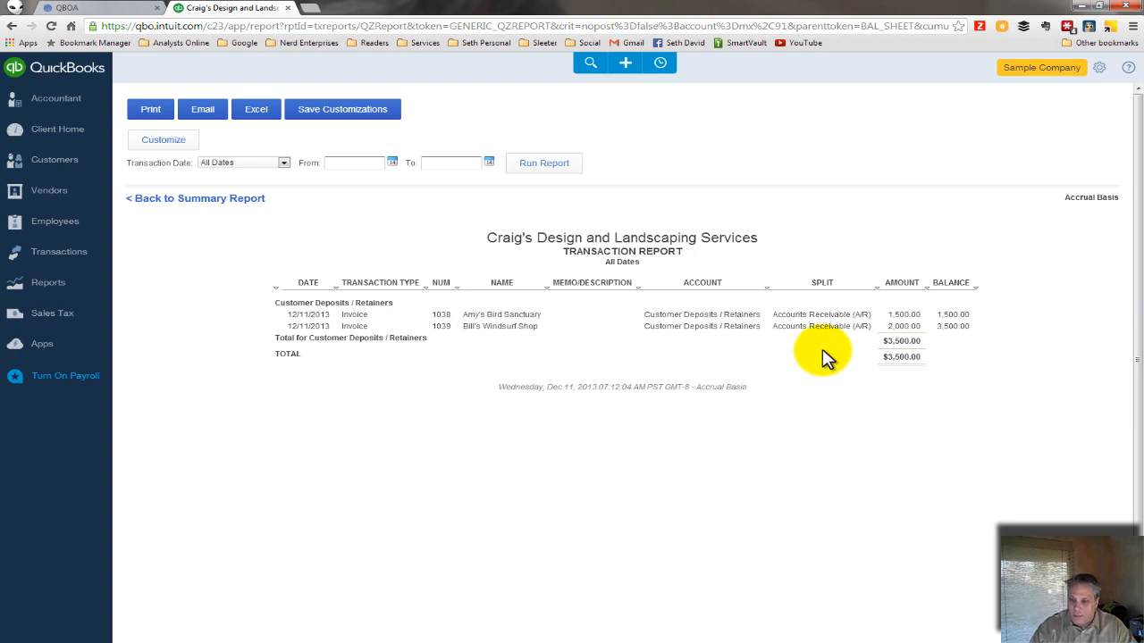
mouse_move(885, 314)
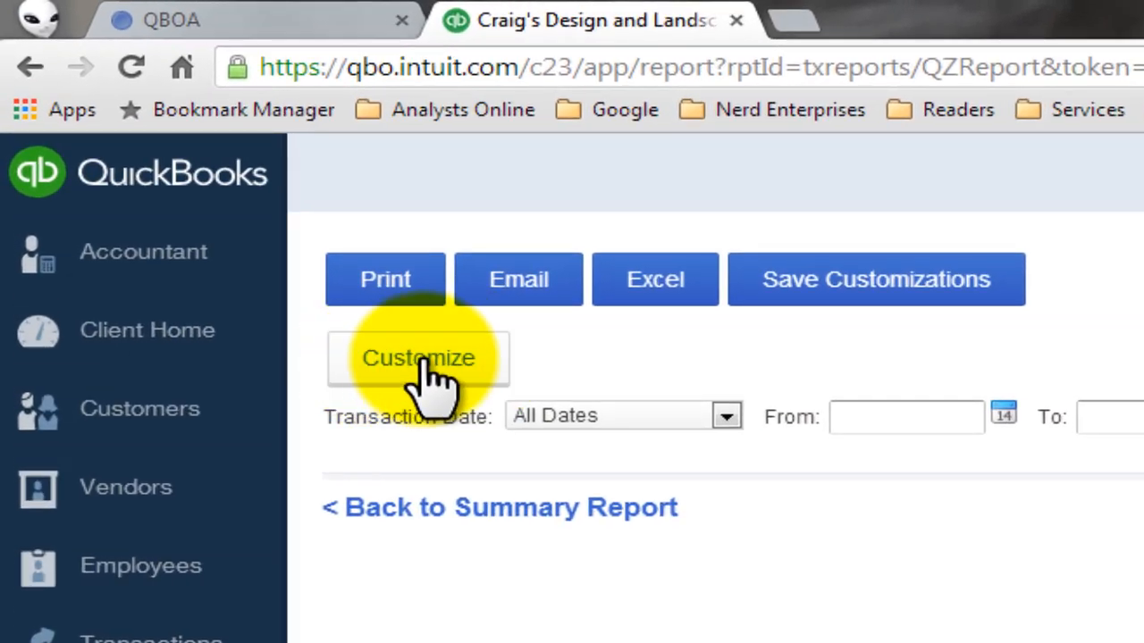
Set Group By to Customer and rerun the Customer Deposits / Retainers transaction report
left_click(417, 357)
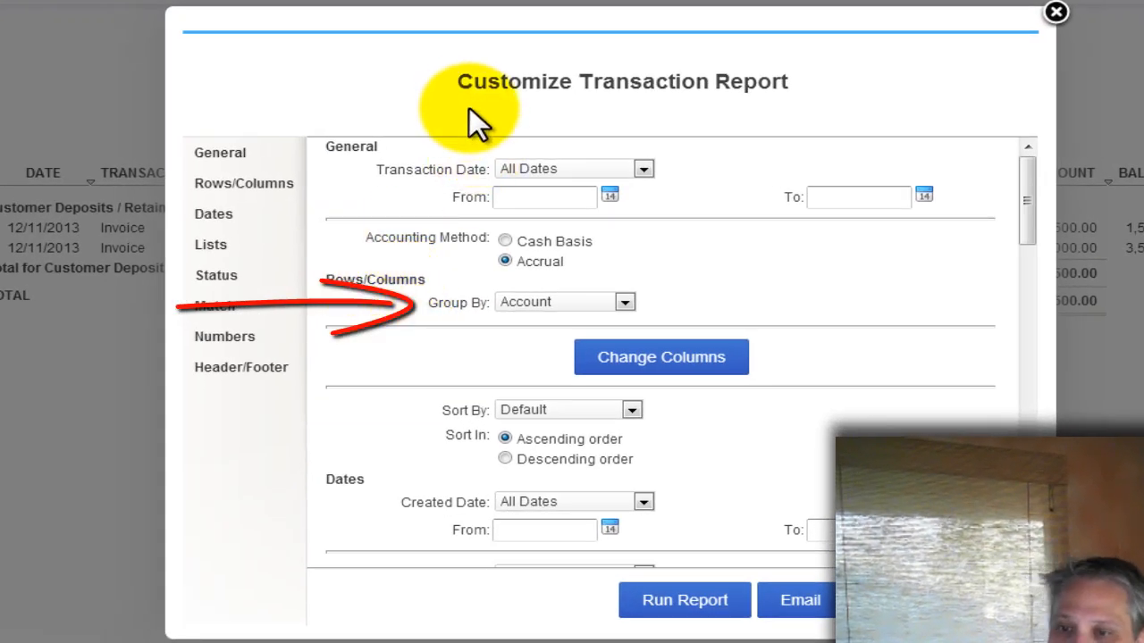
left_click(626, 301)
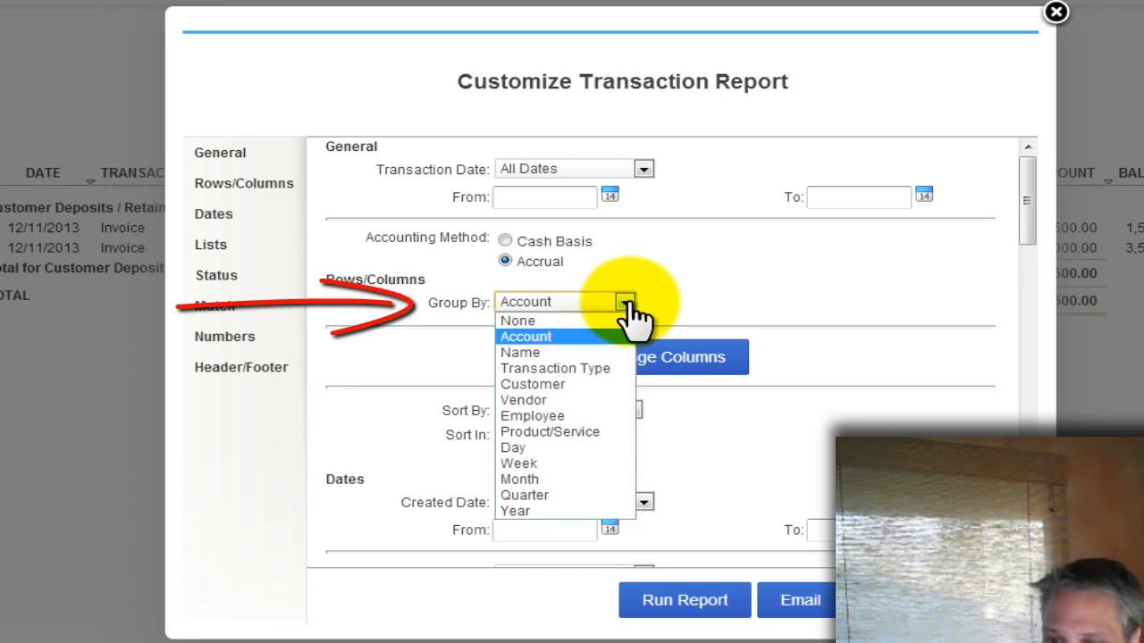
left_click(532, 383)
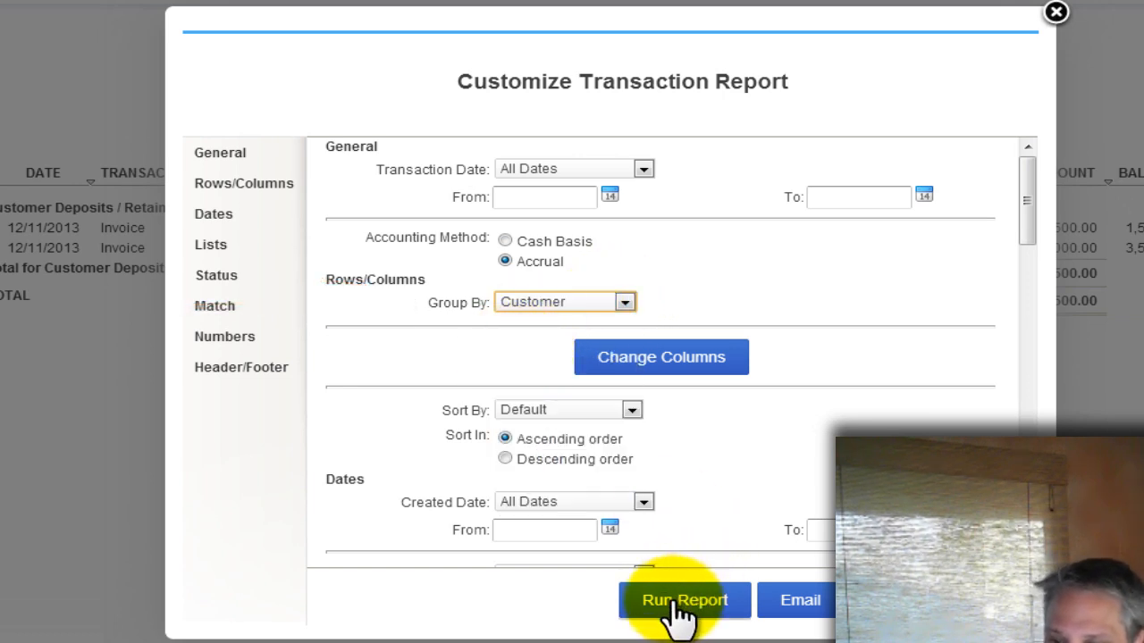
left_click(683, 600)
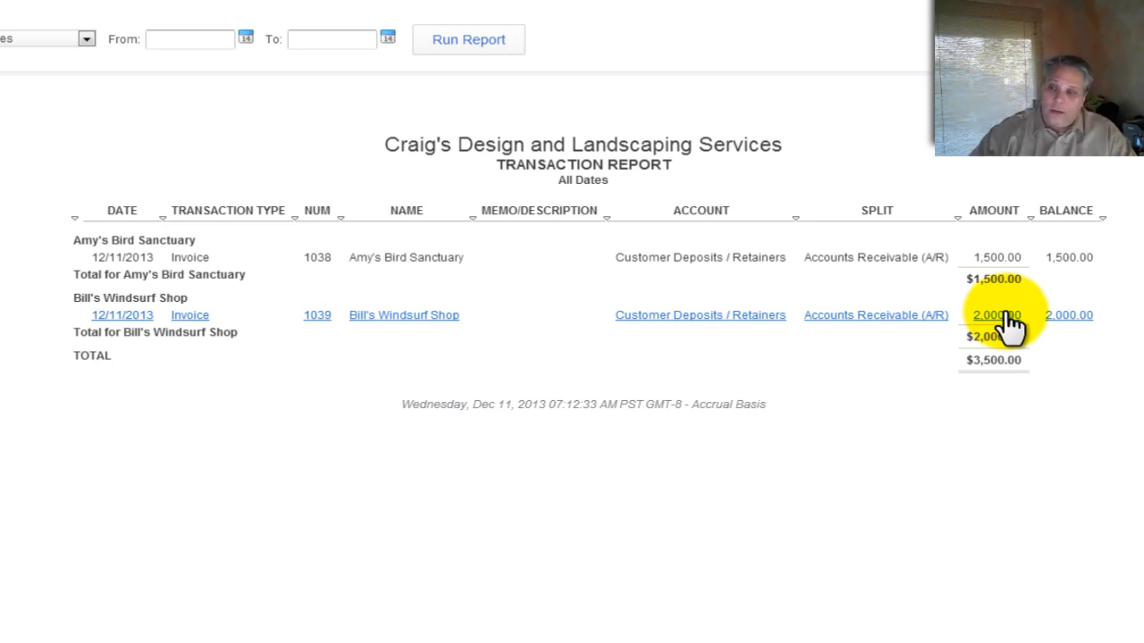
mouse_move(992, 210)
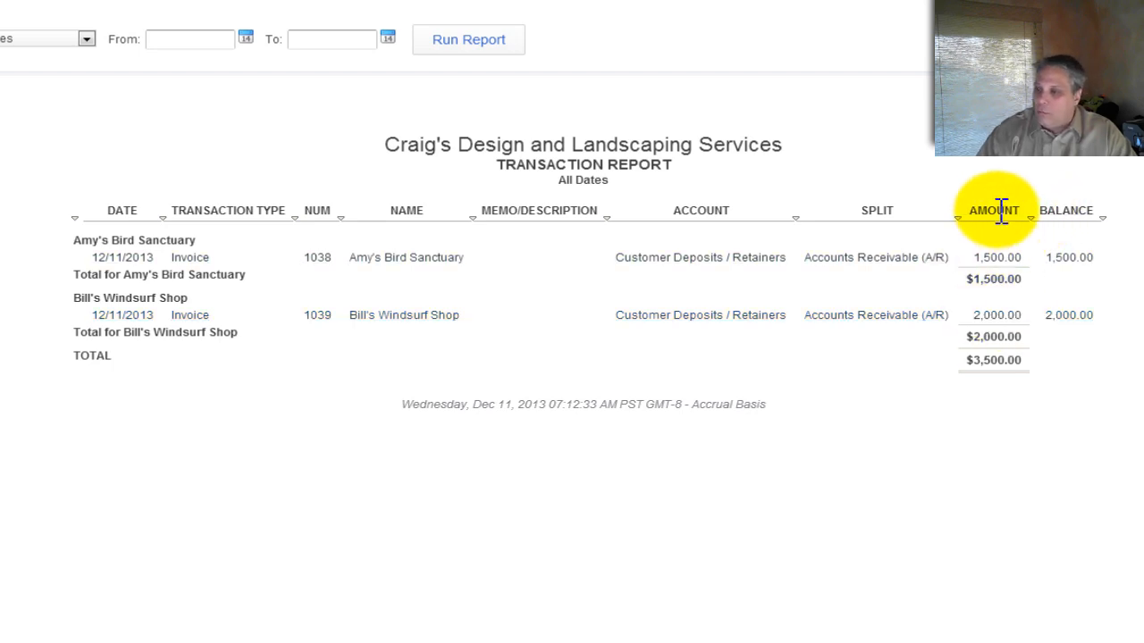
mouse_move(759, 147)
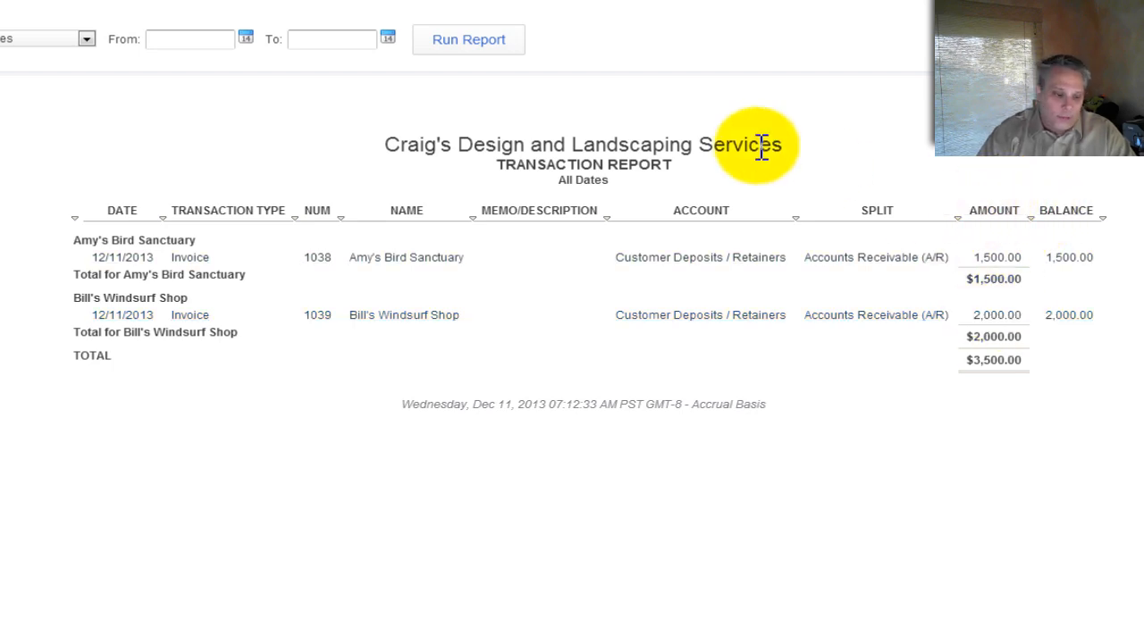
scroll("up", 3)
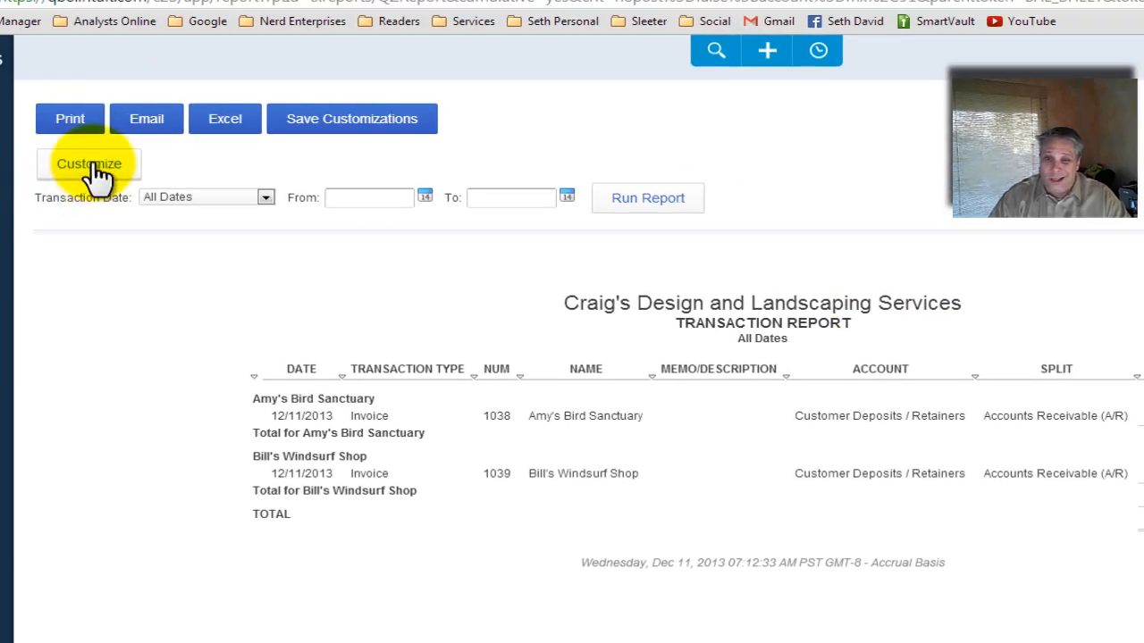
Add Credit and Debit columns and reorder them to sit after Split, before Amount
left_click(89, 164)
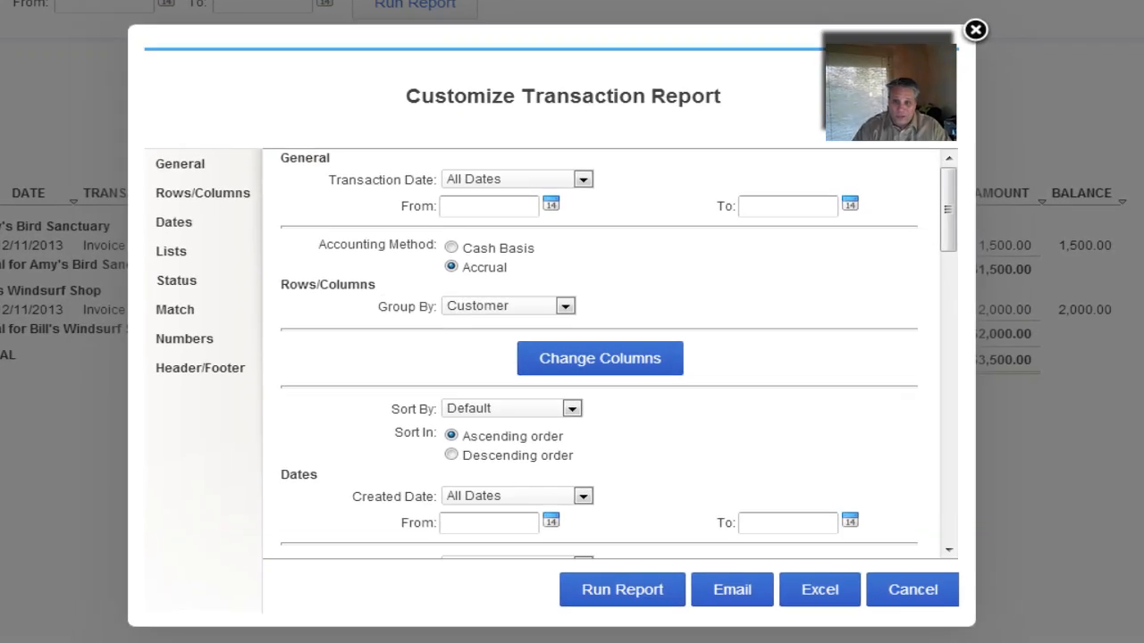
mouse_move(518, 35)
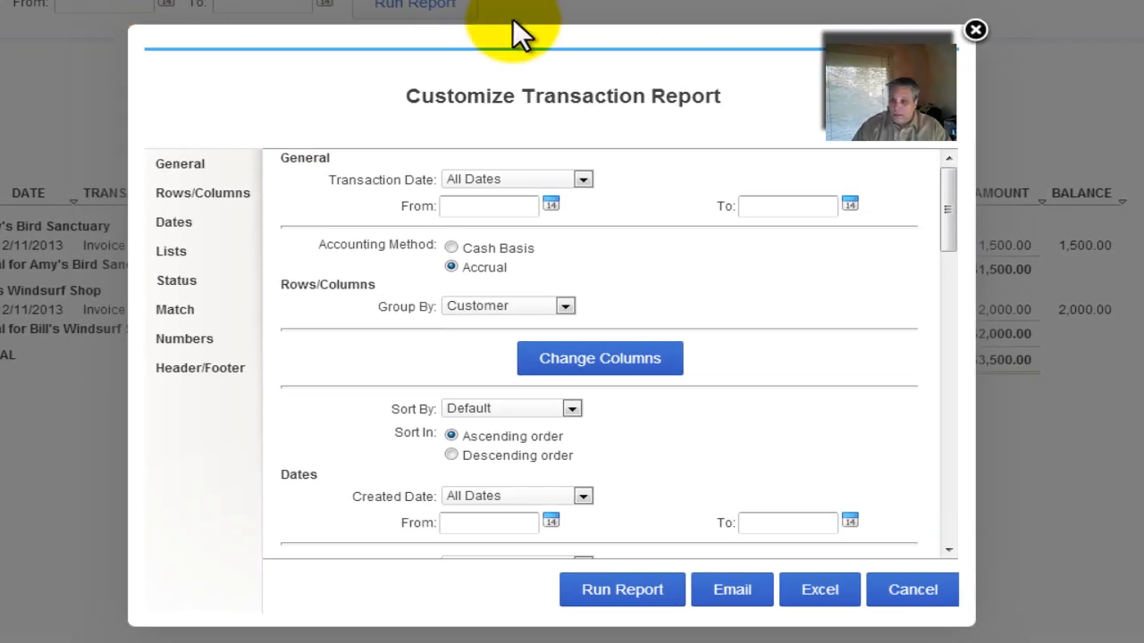
mouse_move(586, 242)
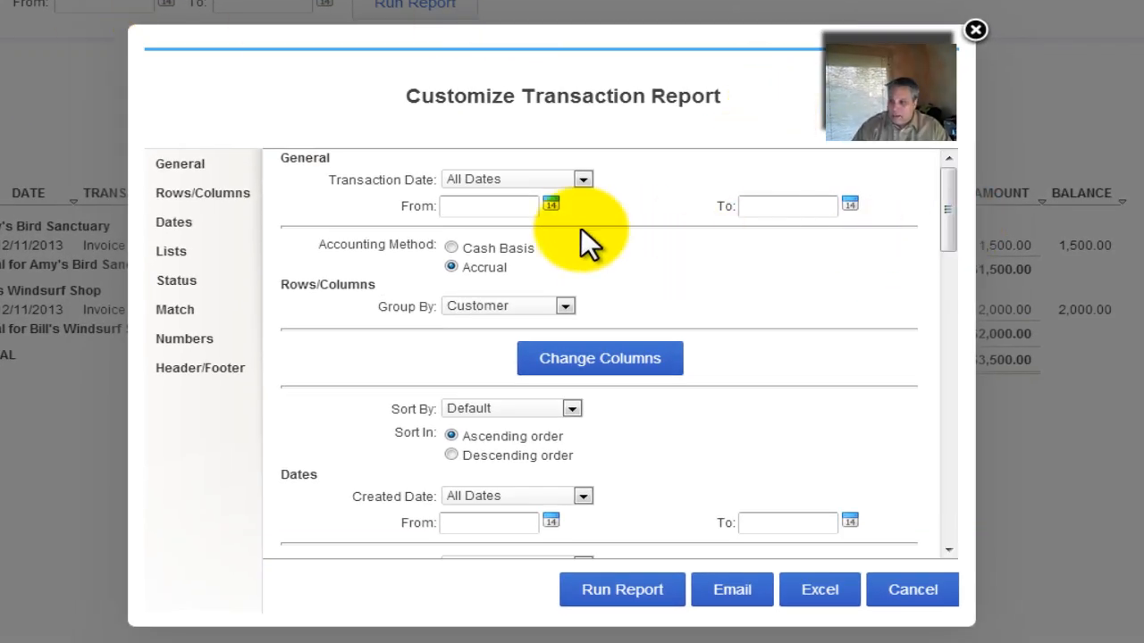
mouse_move(600, 358)
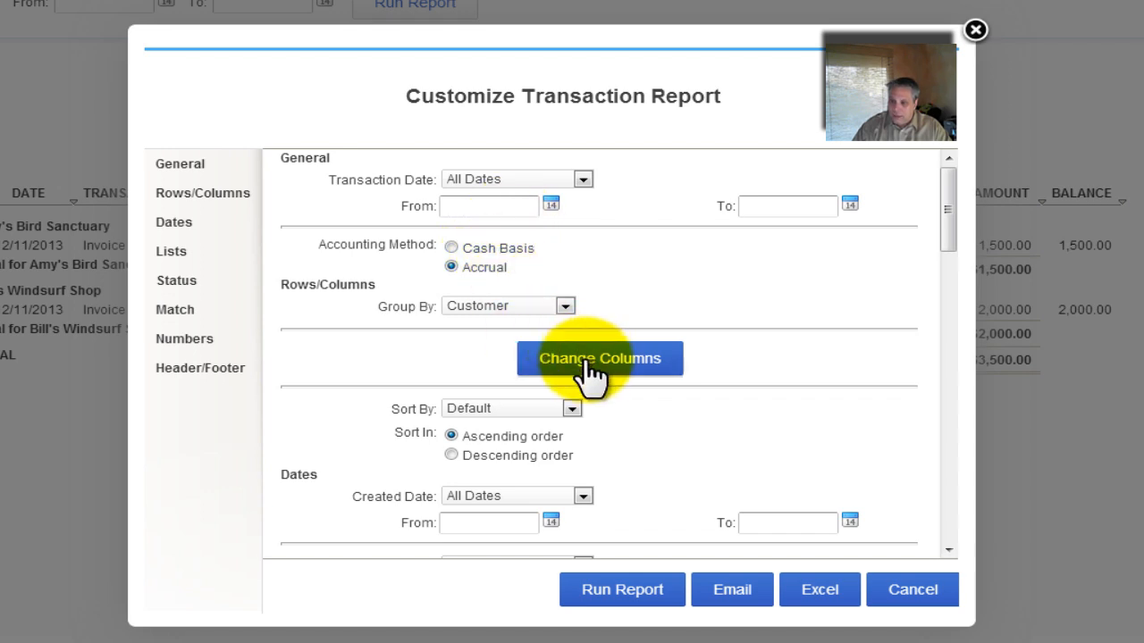
left_click(600, 358)
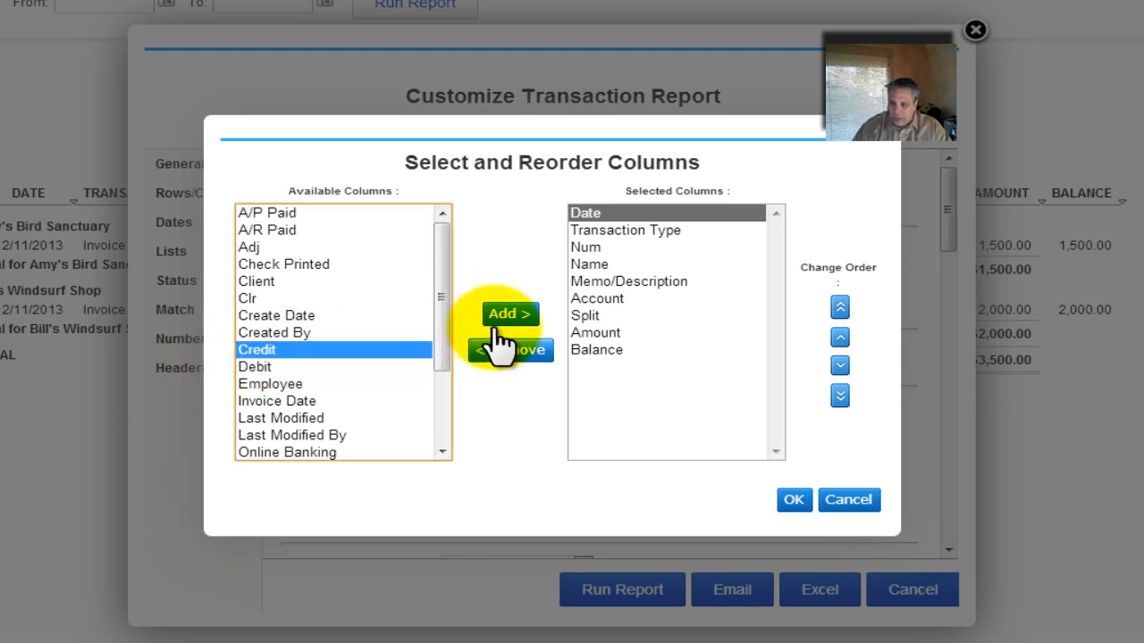
left_click(509, 314)
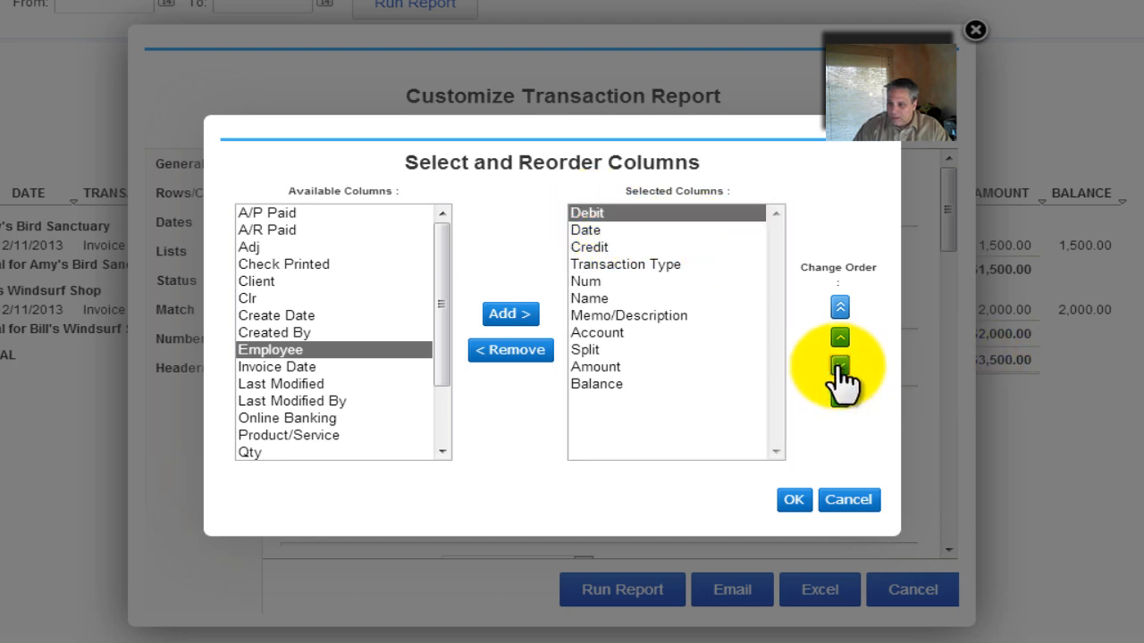
left_click(838, 366)
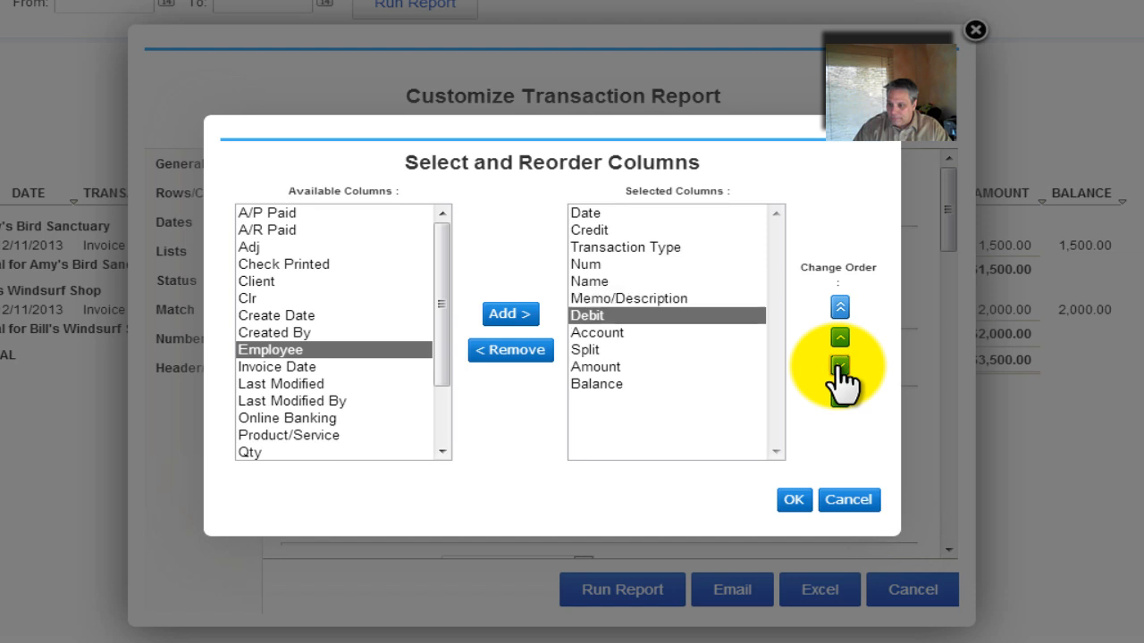
left_click(839, 367)
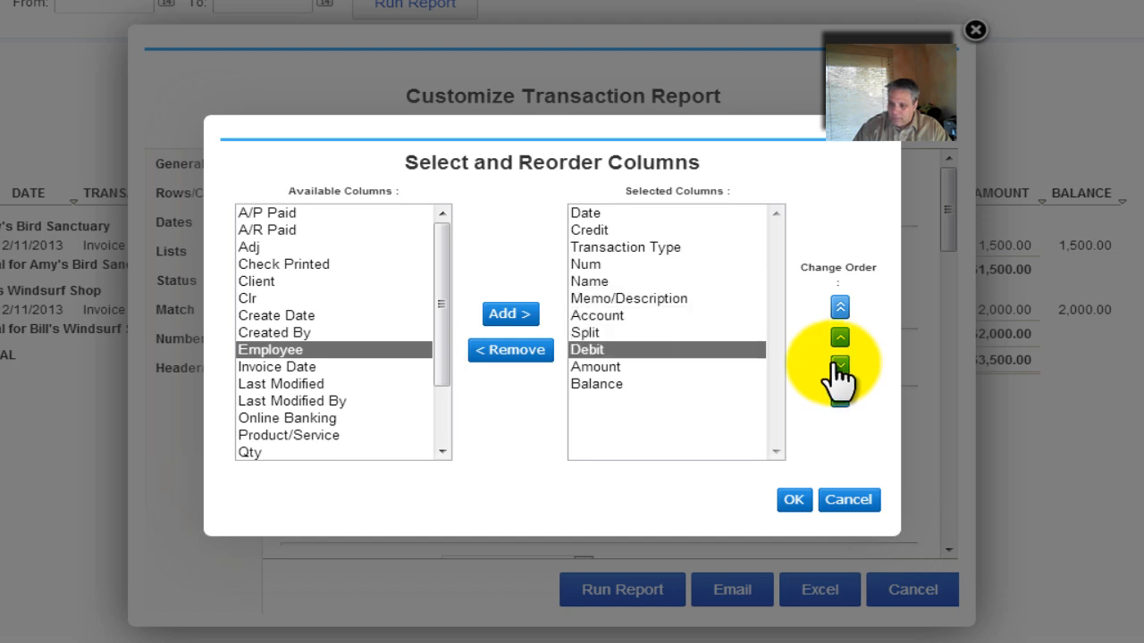
left_click(838, 365)
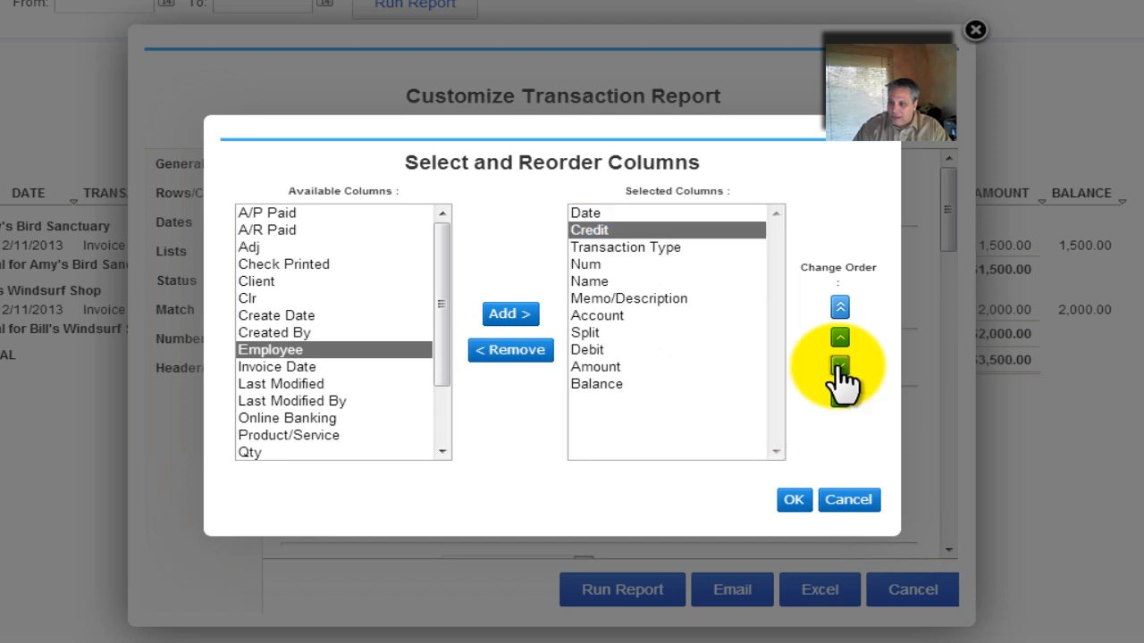
left_click(839, 368)
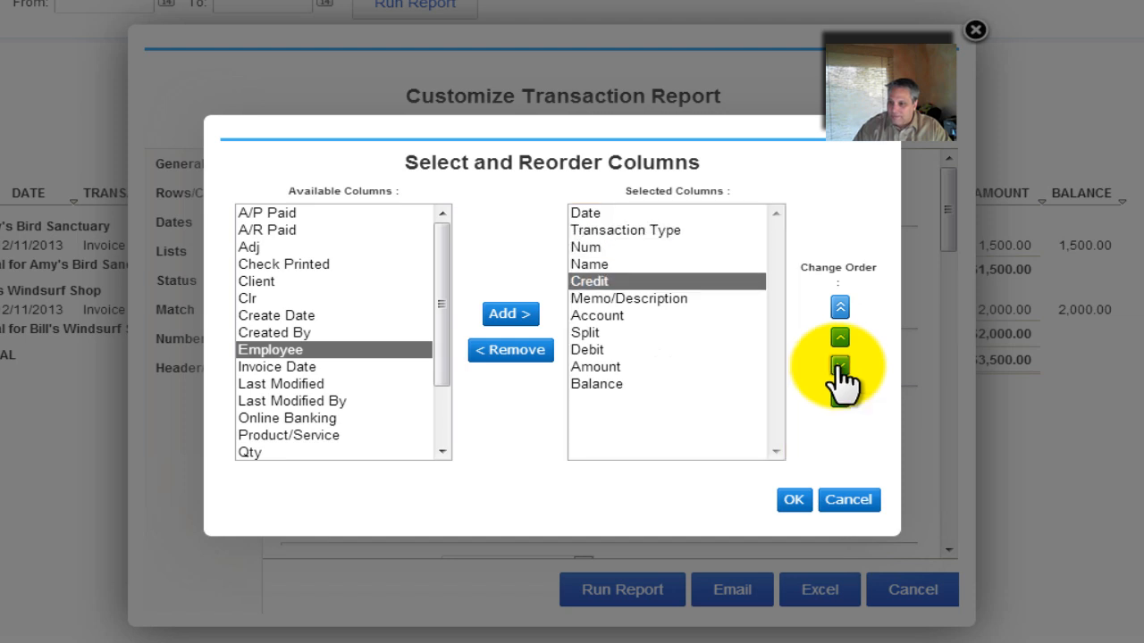
left_click(839, 367)
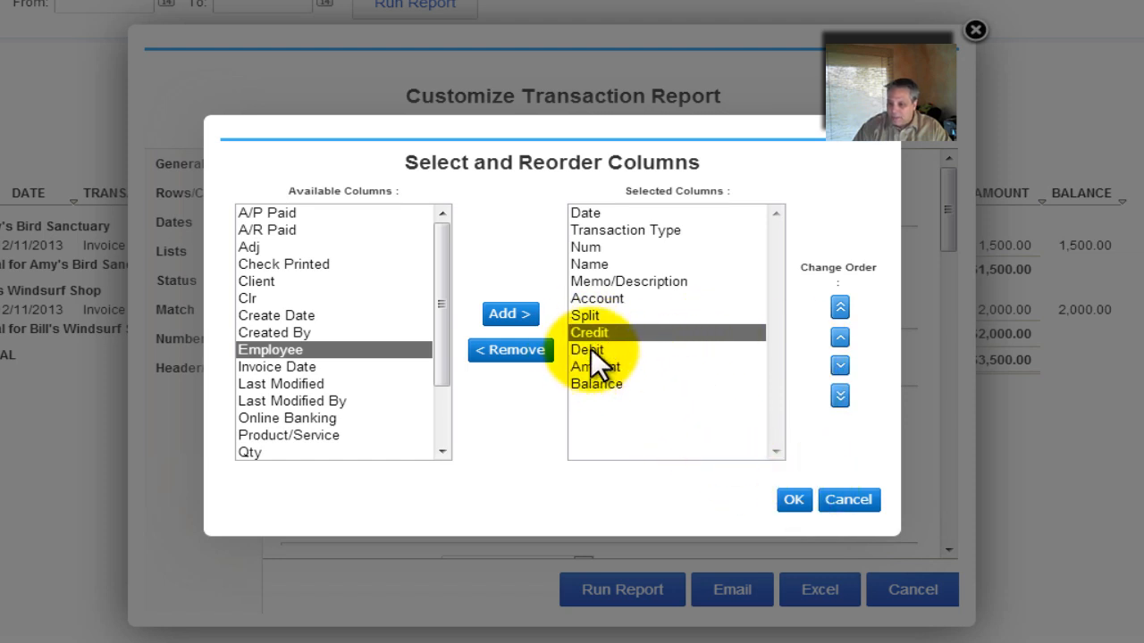
mouse_move(634, 384)
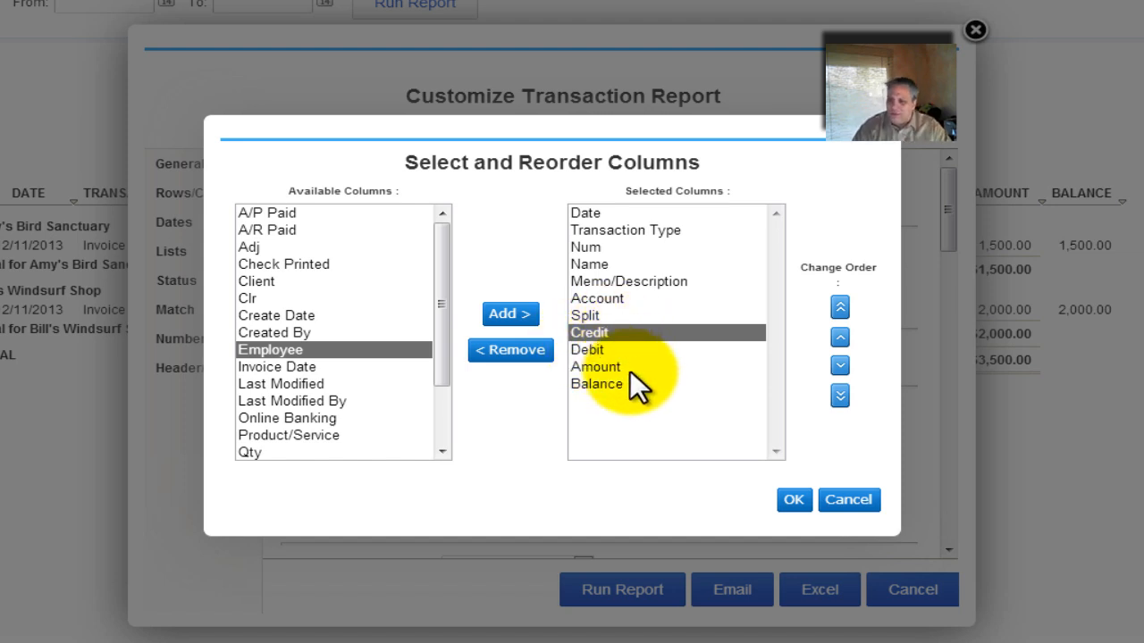
left_click(794, 499)
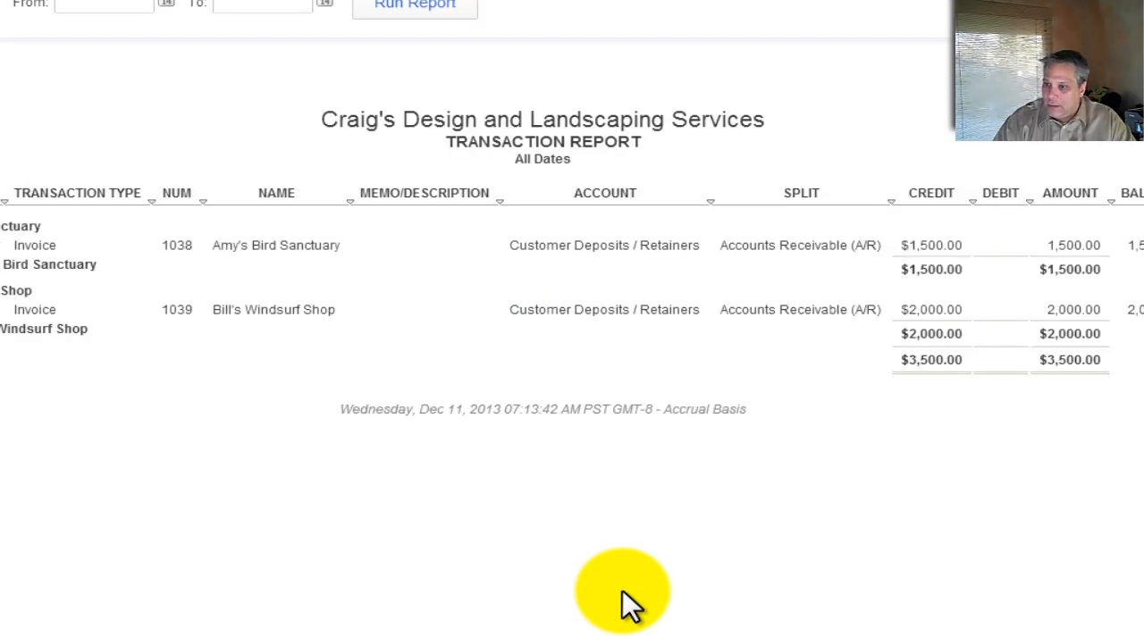
mouse_move(931, 244)
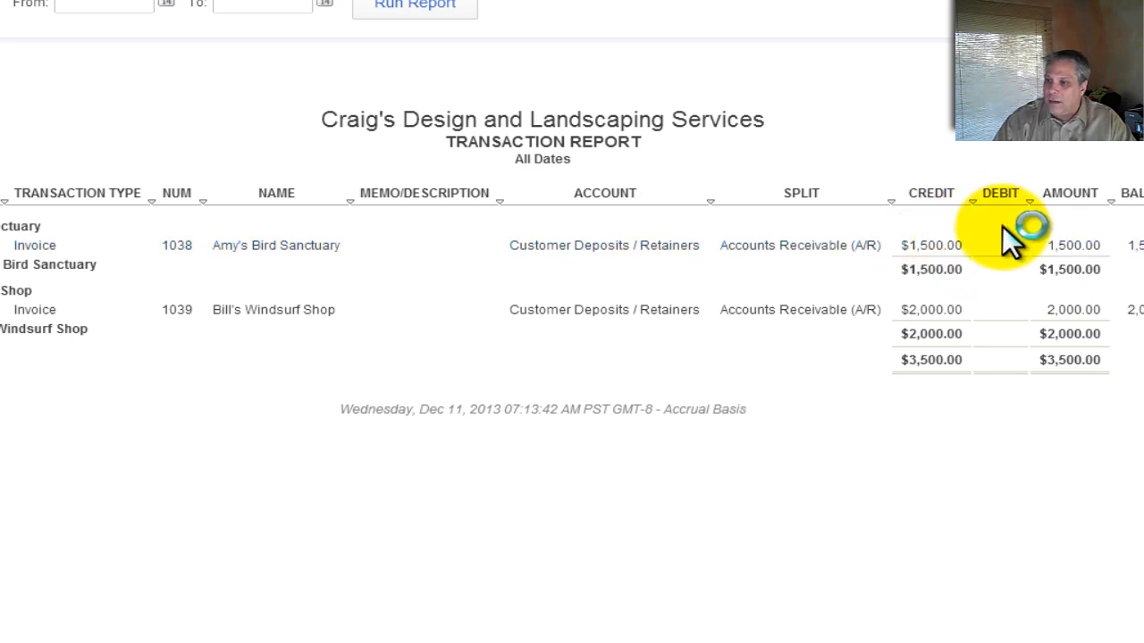
mouse_move(1010, 246)
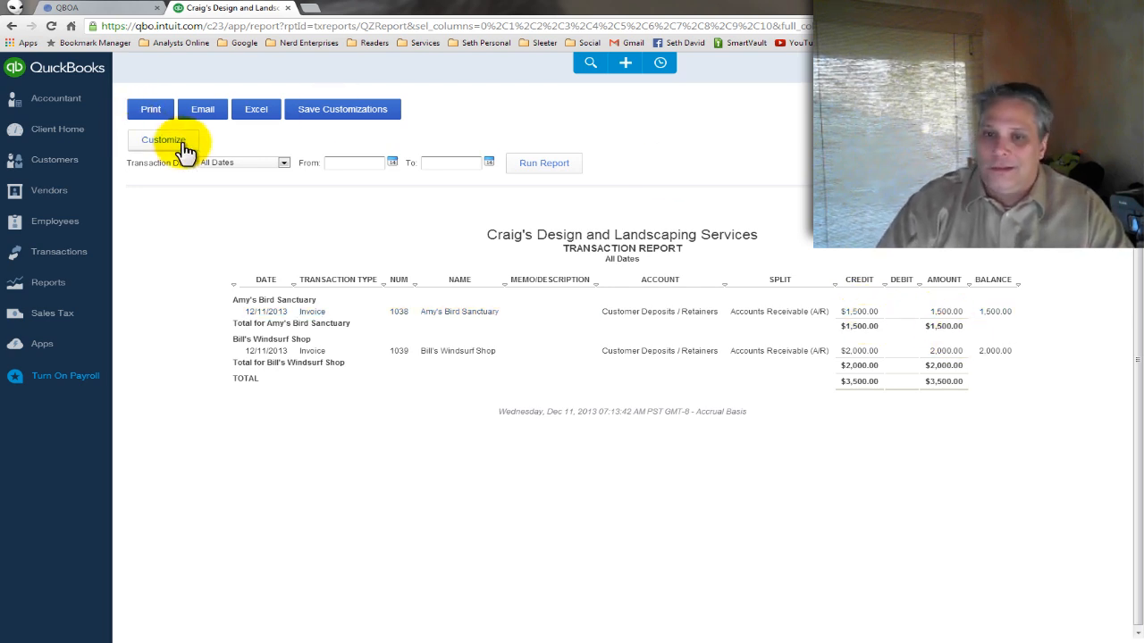
Remove the Amount column, rerun the report, and begin saving it as a custom report
left_click(163, 140)
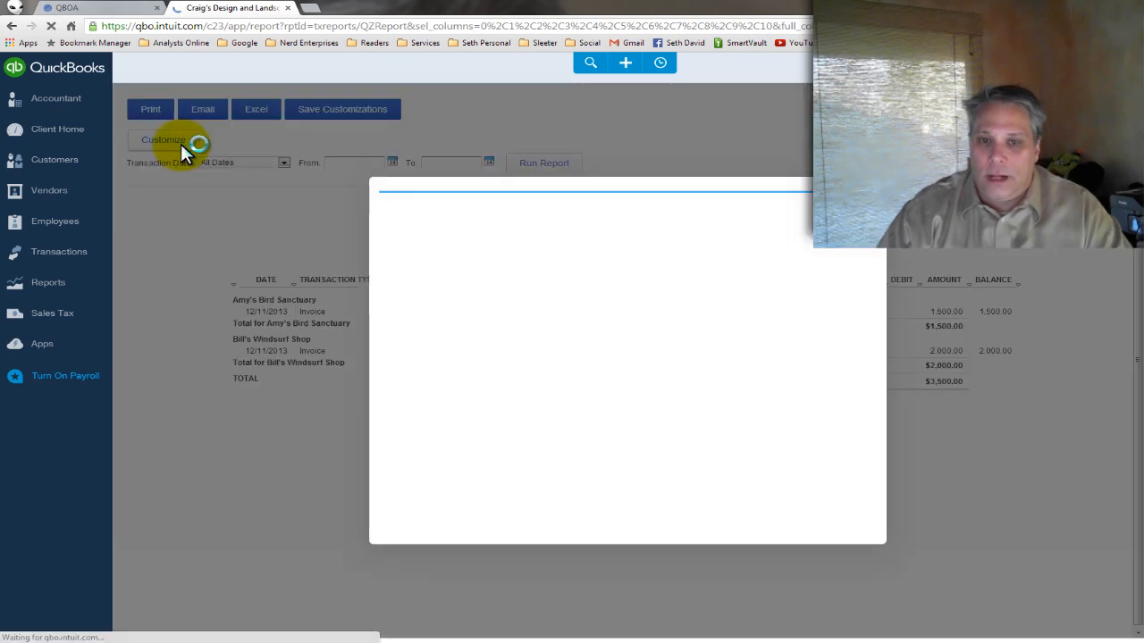
left_click(163, 139)
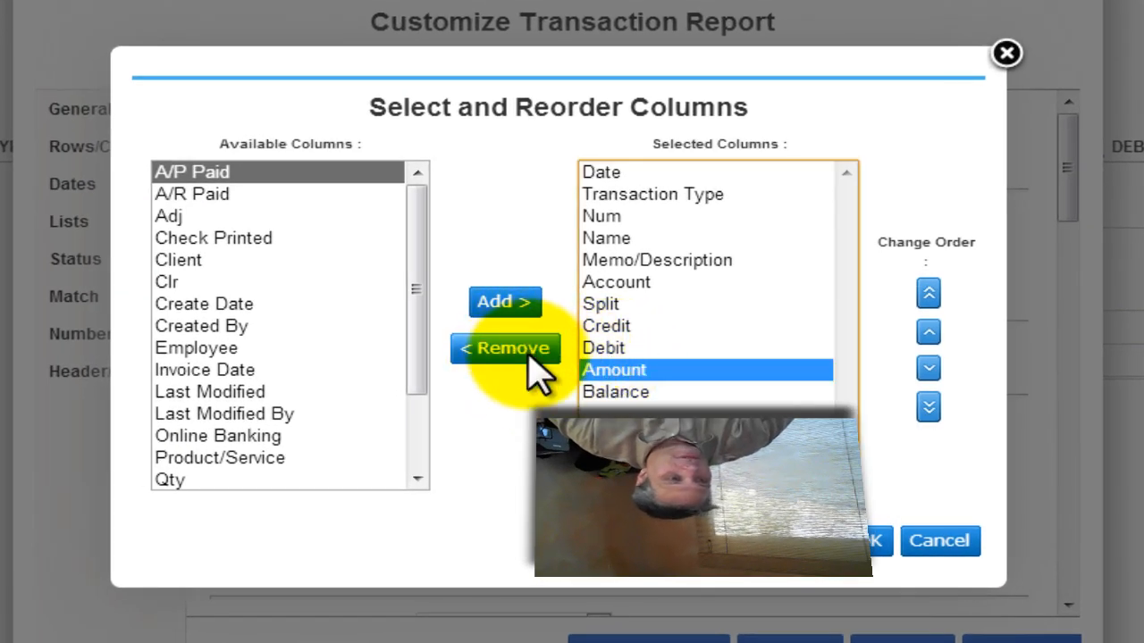
left_click(505, 348)
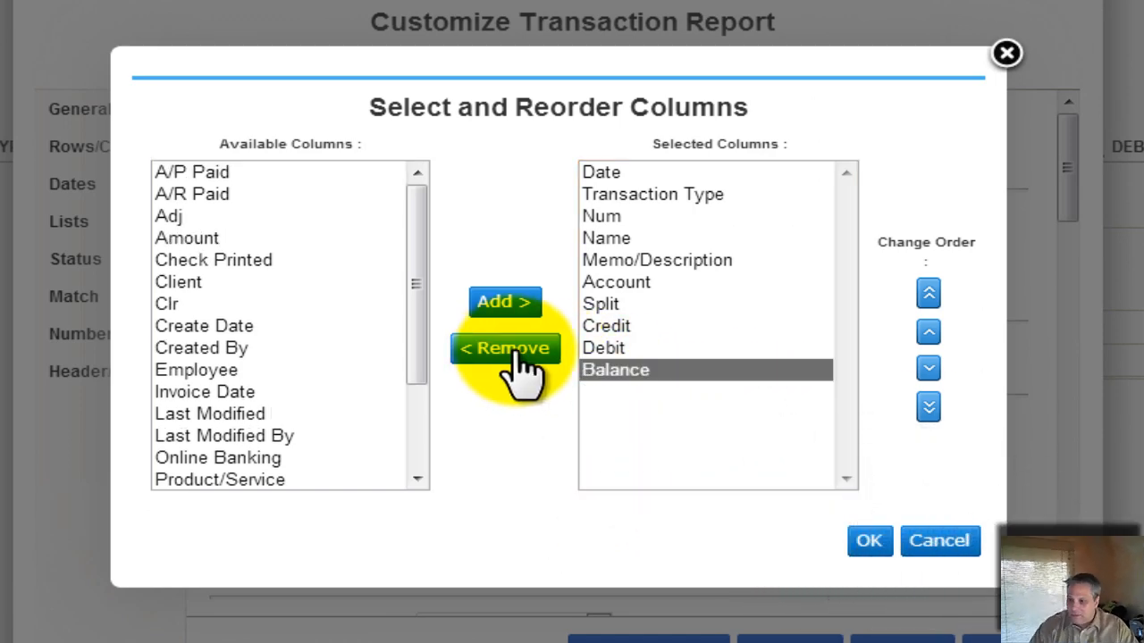
left_click(869, 540)
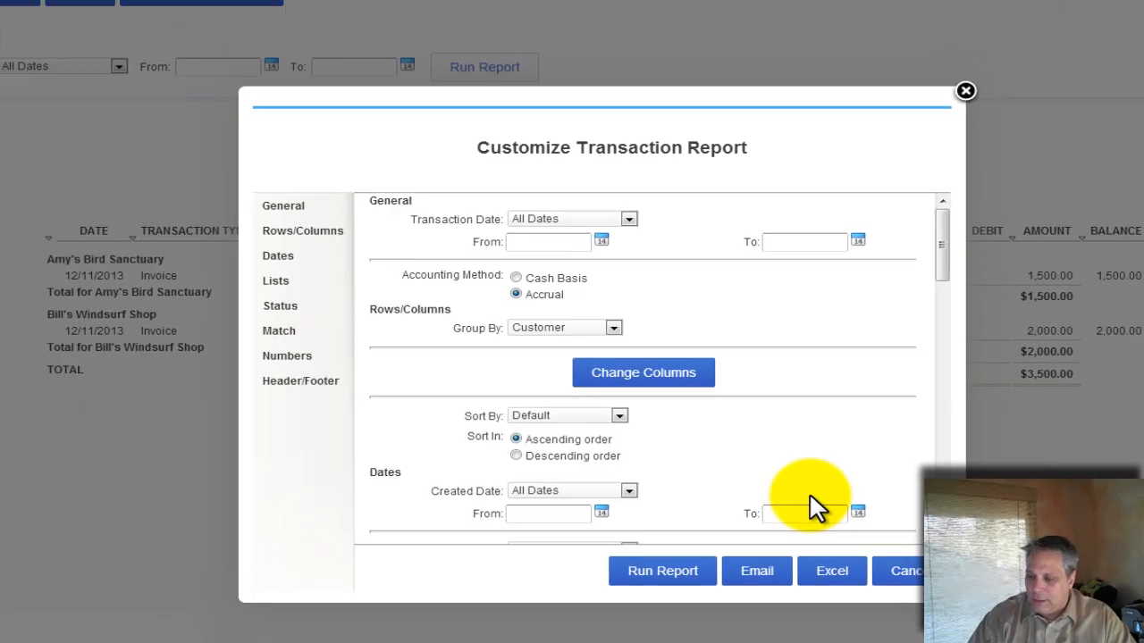
left_click(662, 571)
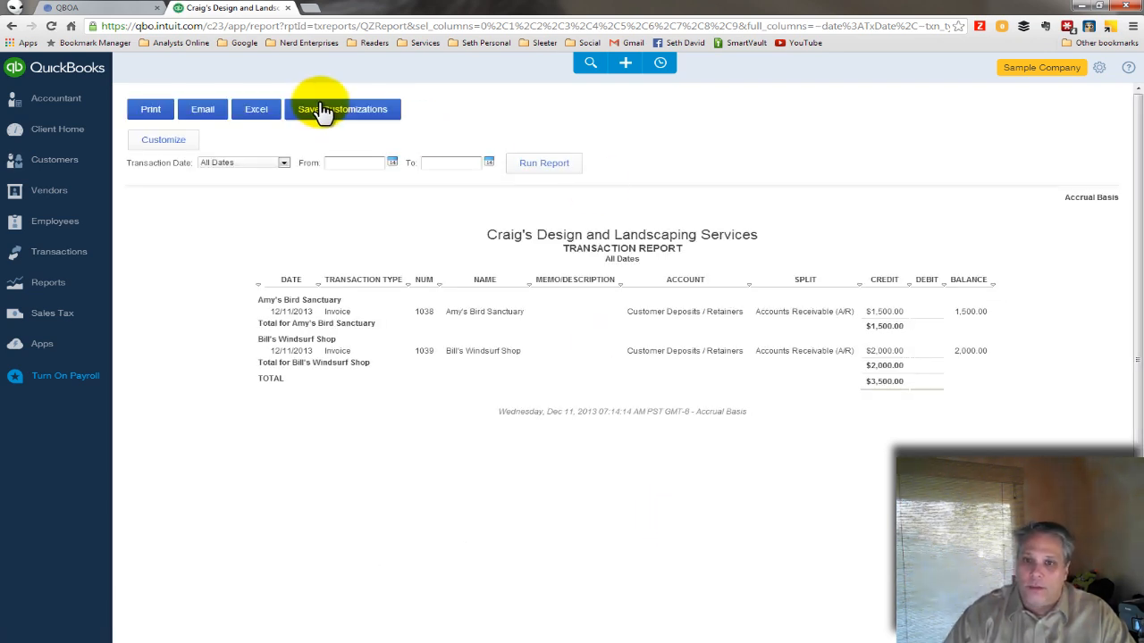
left_click(343, 108)
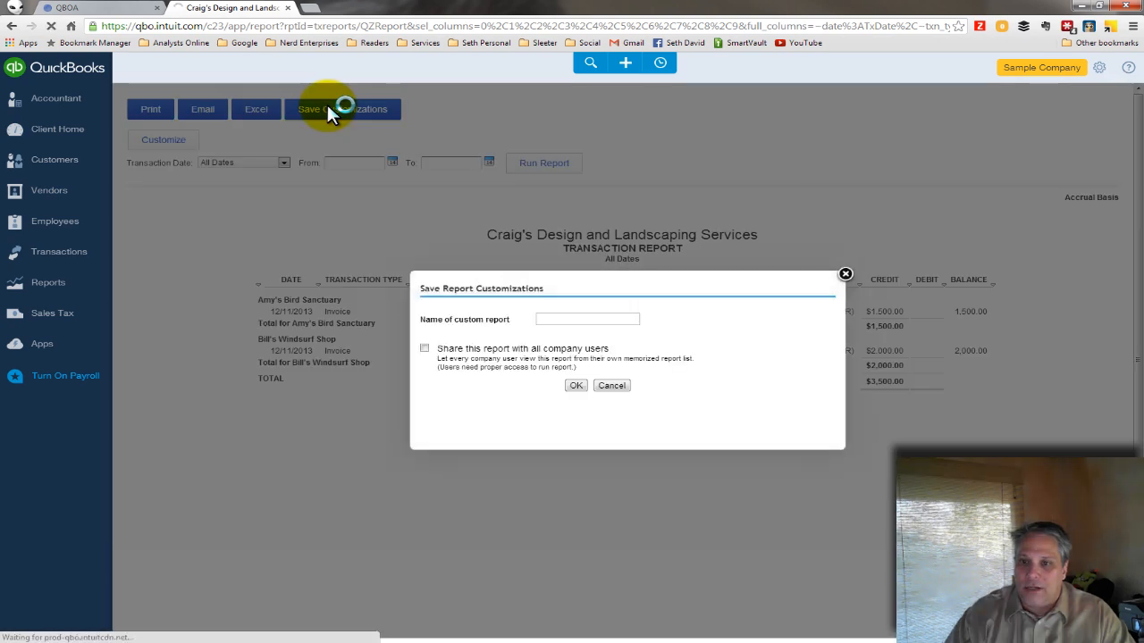